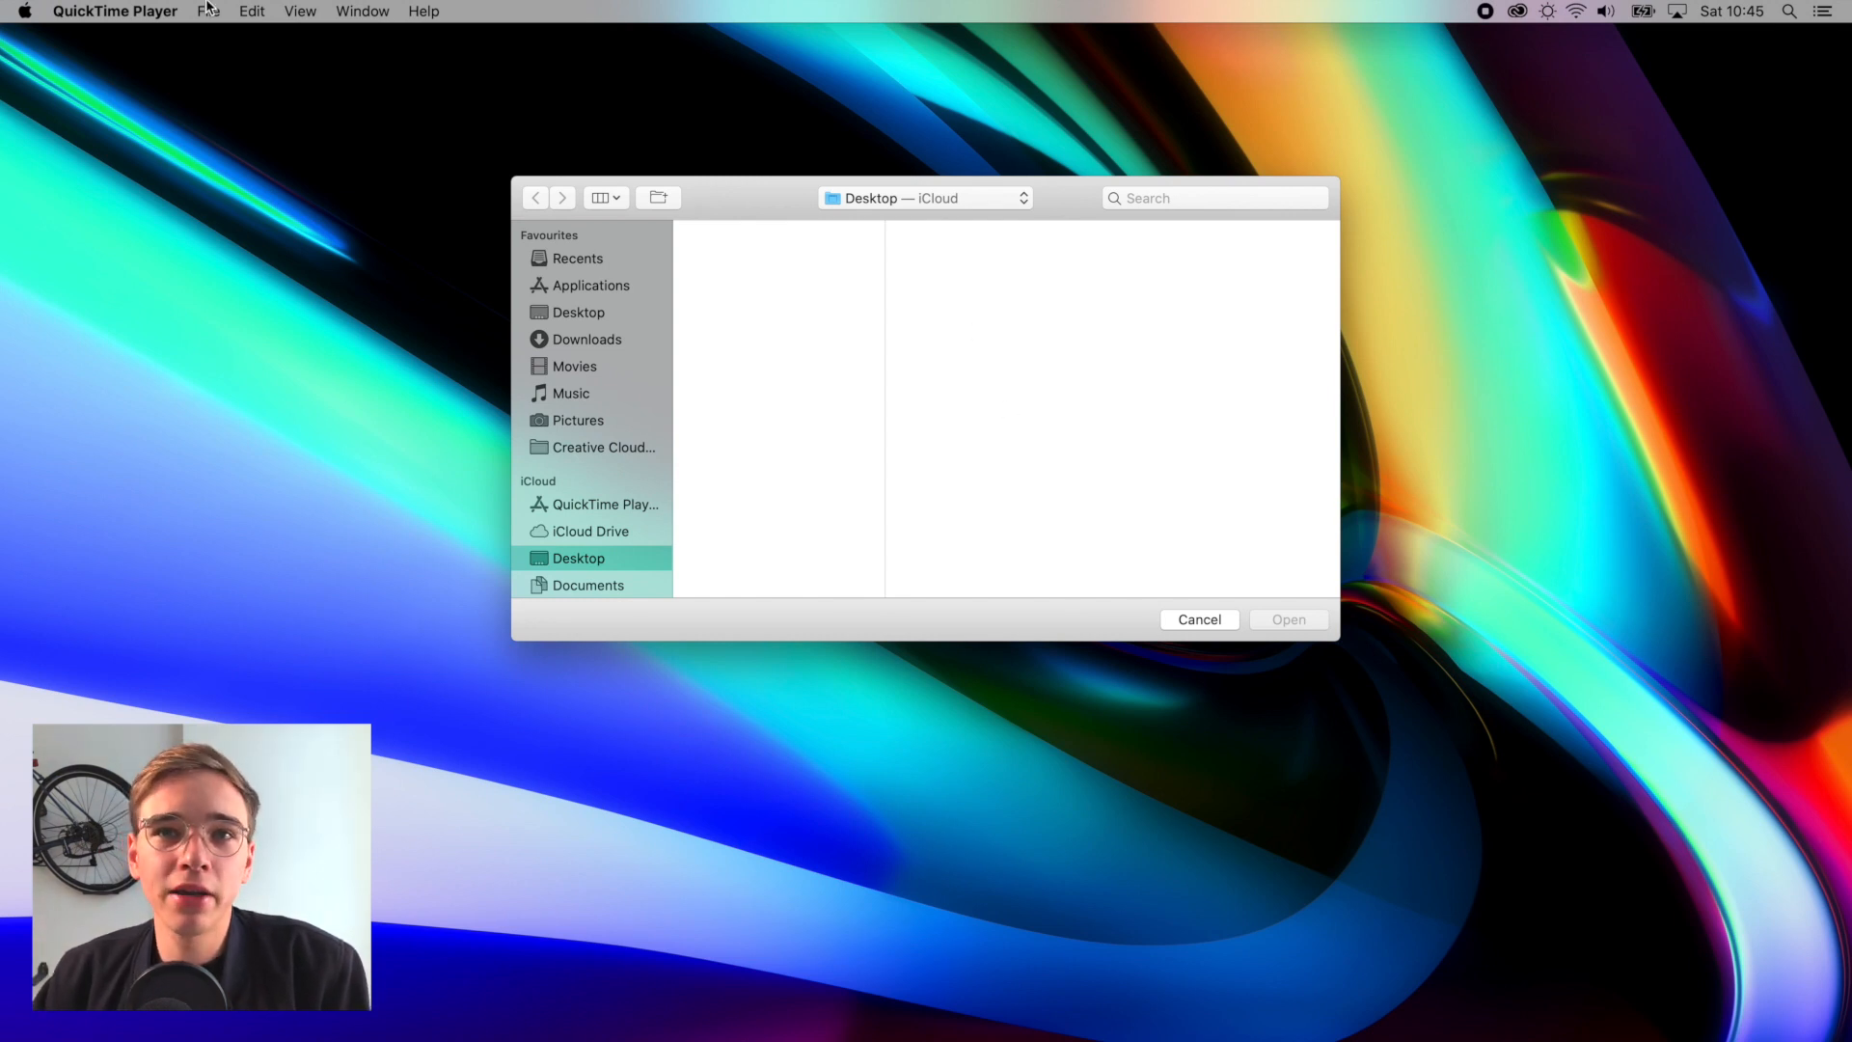
Step: Start a New Audio Recording from the File menu instead of opening a file
{"action": "left_click", "coordinate": [209, 12]}
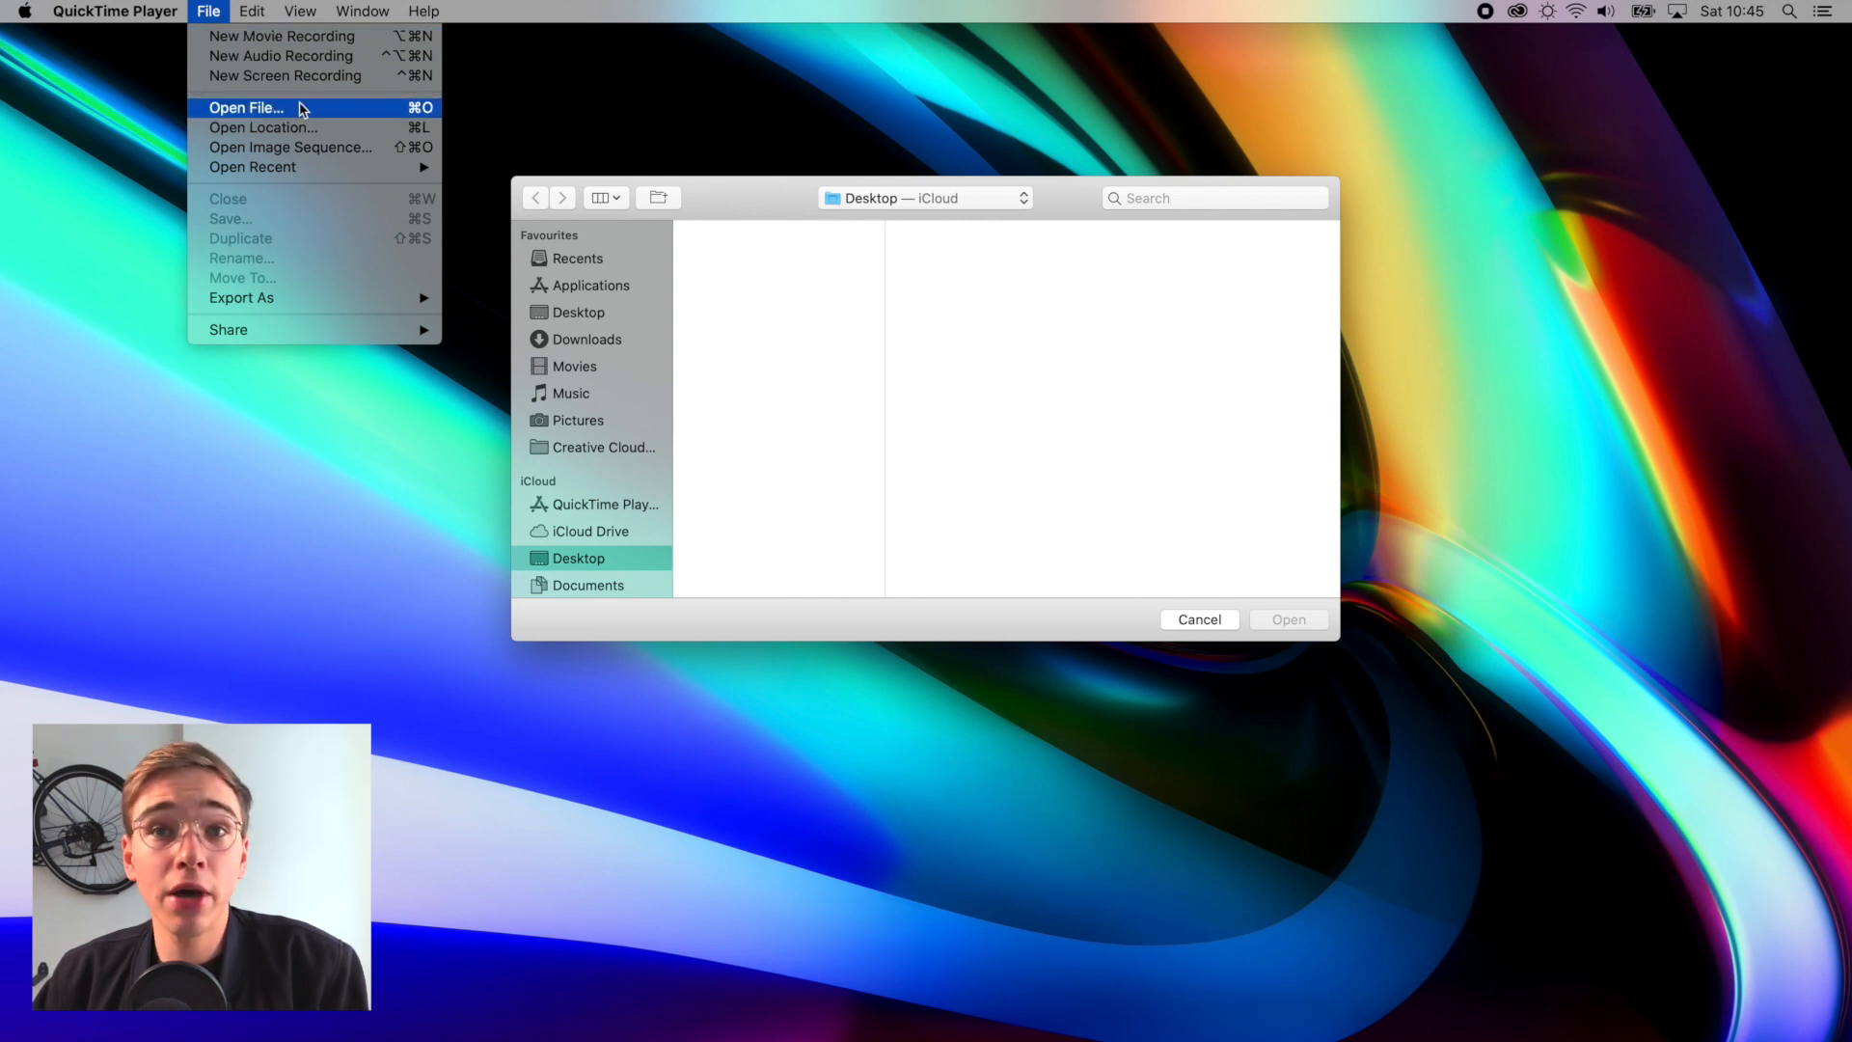
{"action": "mouse_move", "coordinate": [284, 76]}
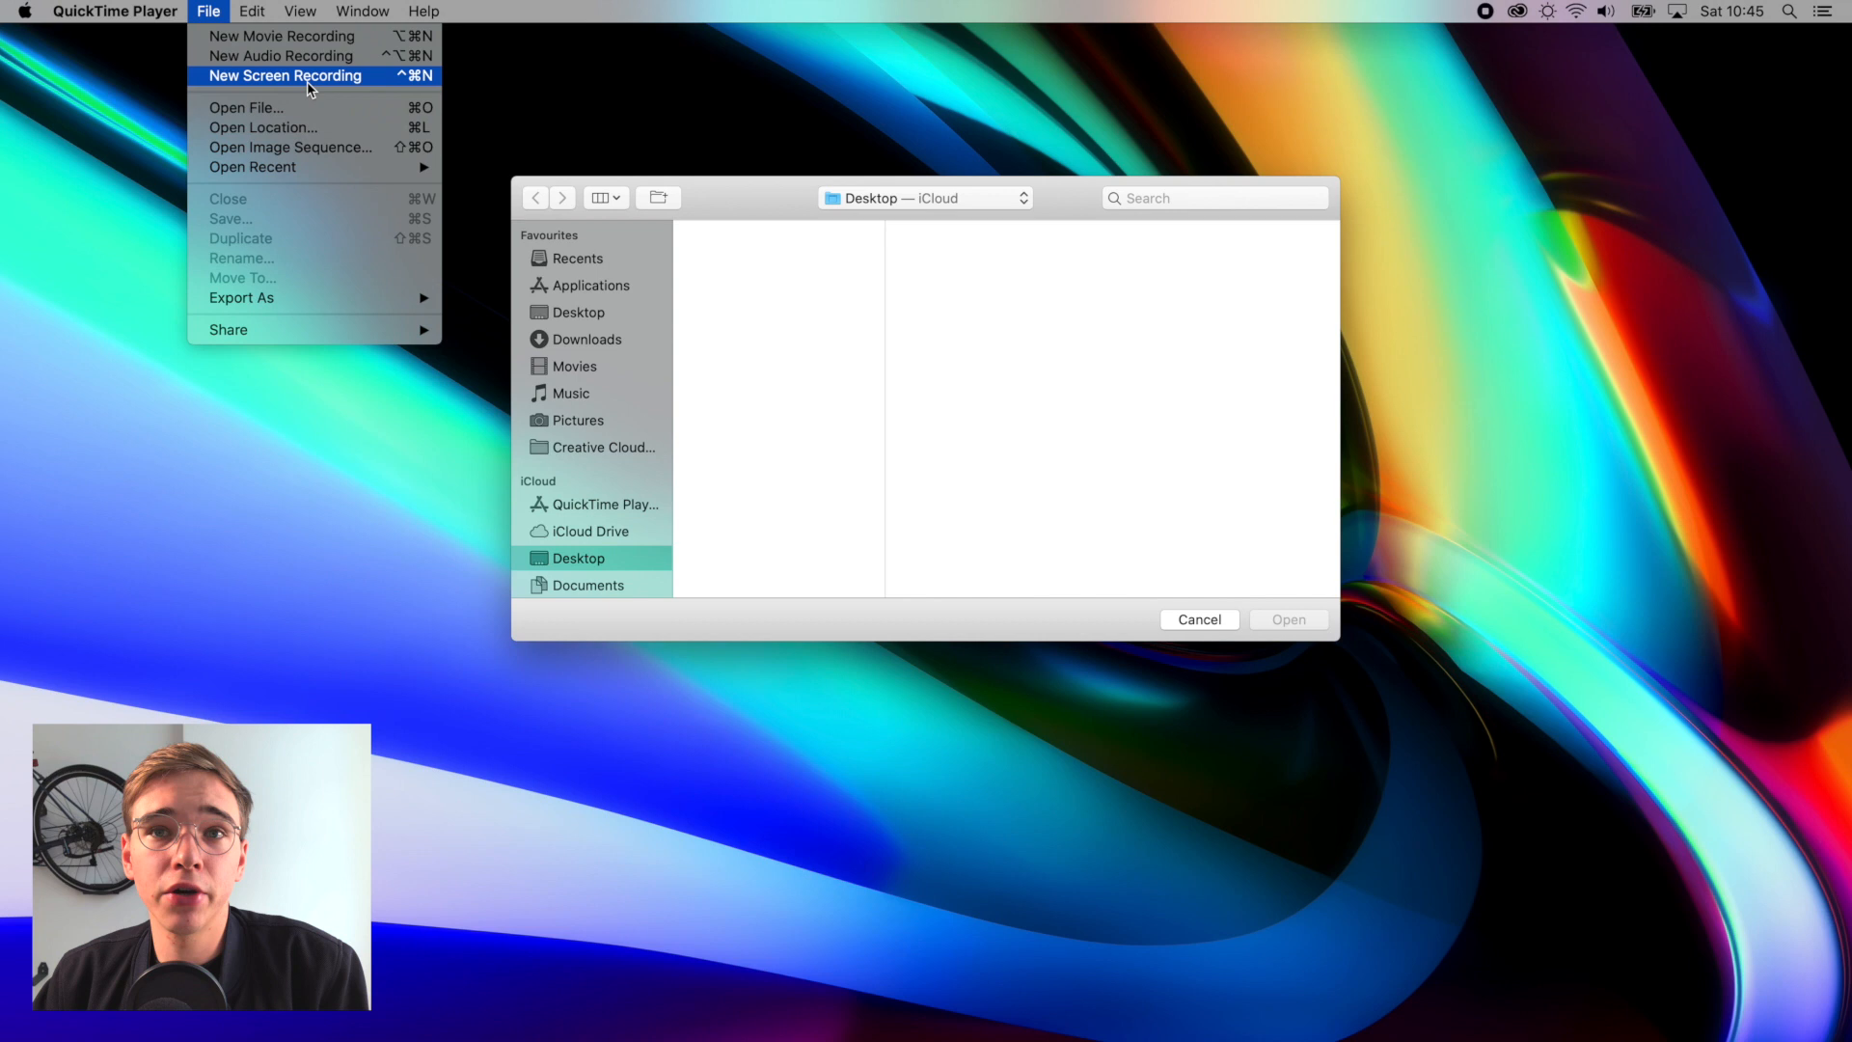
{"action": "mouse_move", "coordinate": [283, 55]}
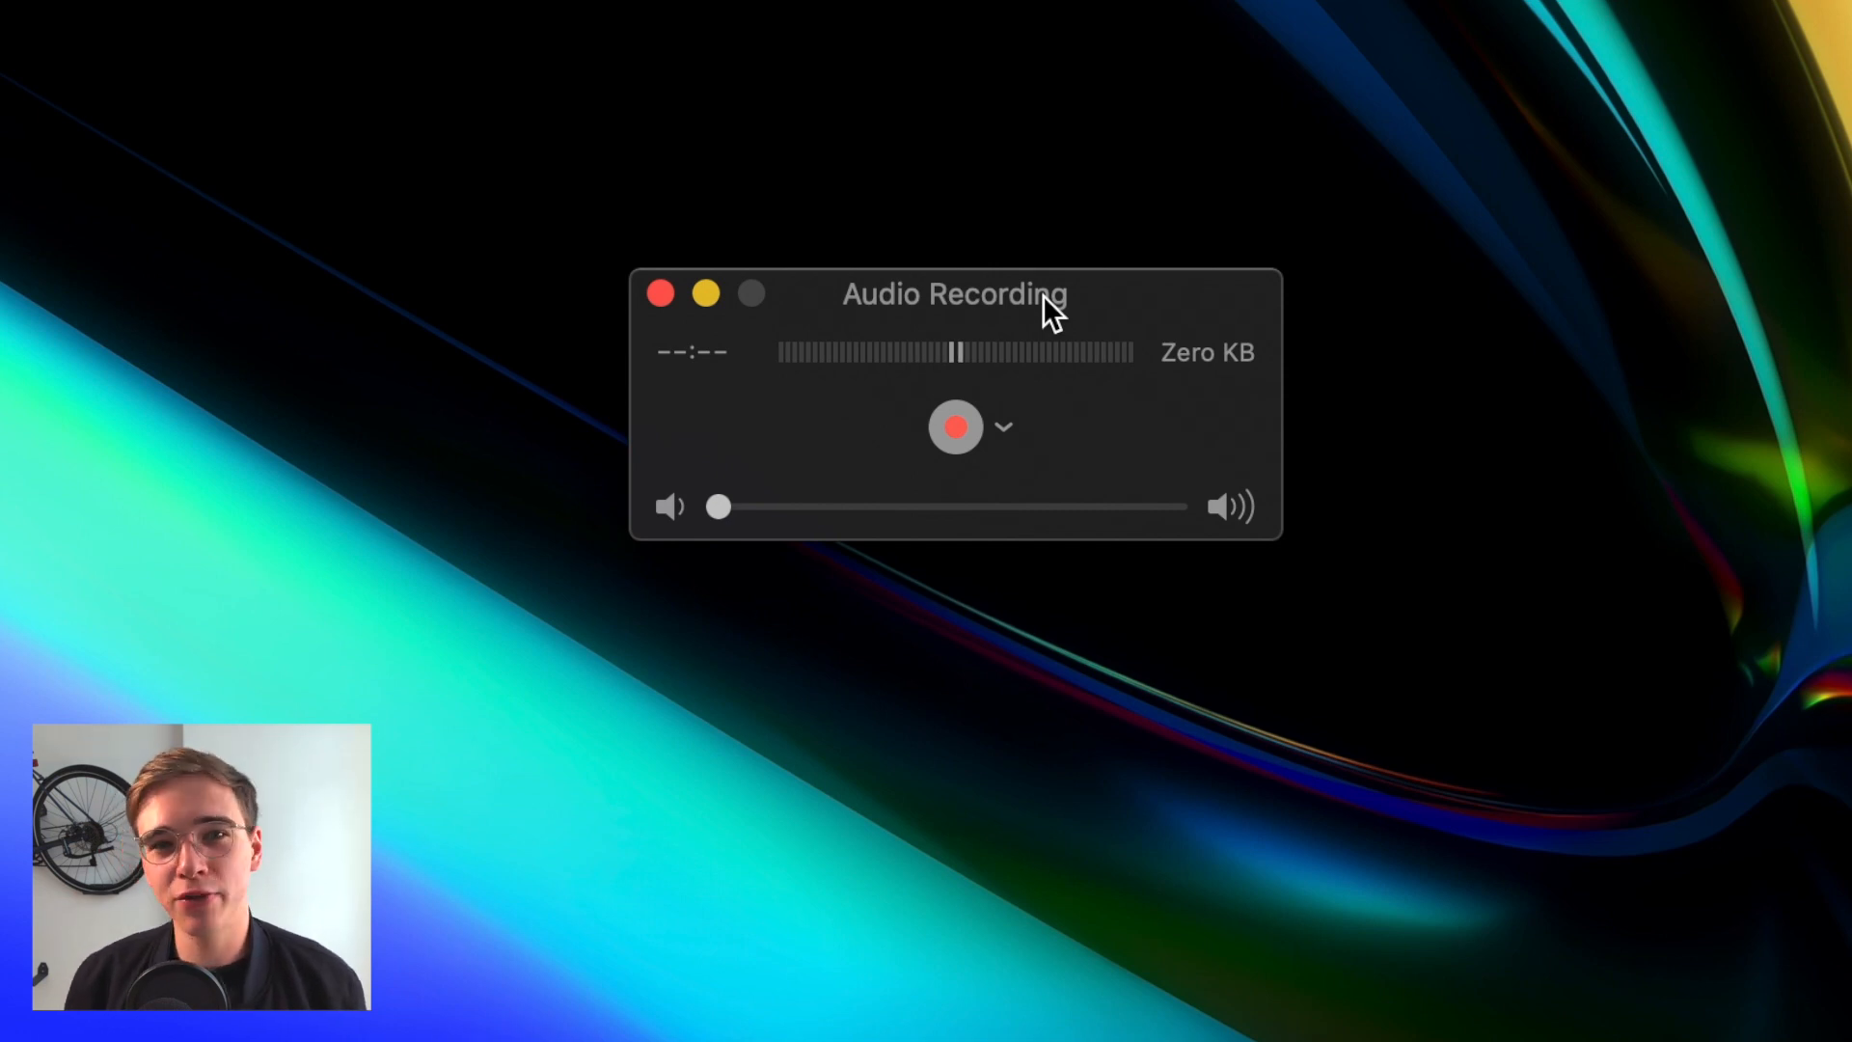
{"action": "mouse_move", "coordinate": [1081, 424]}
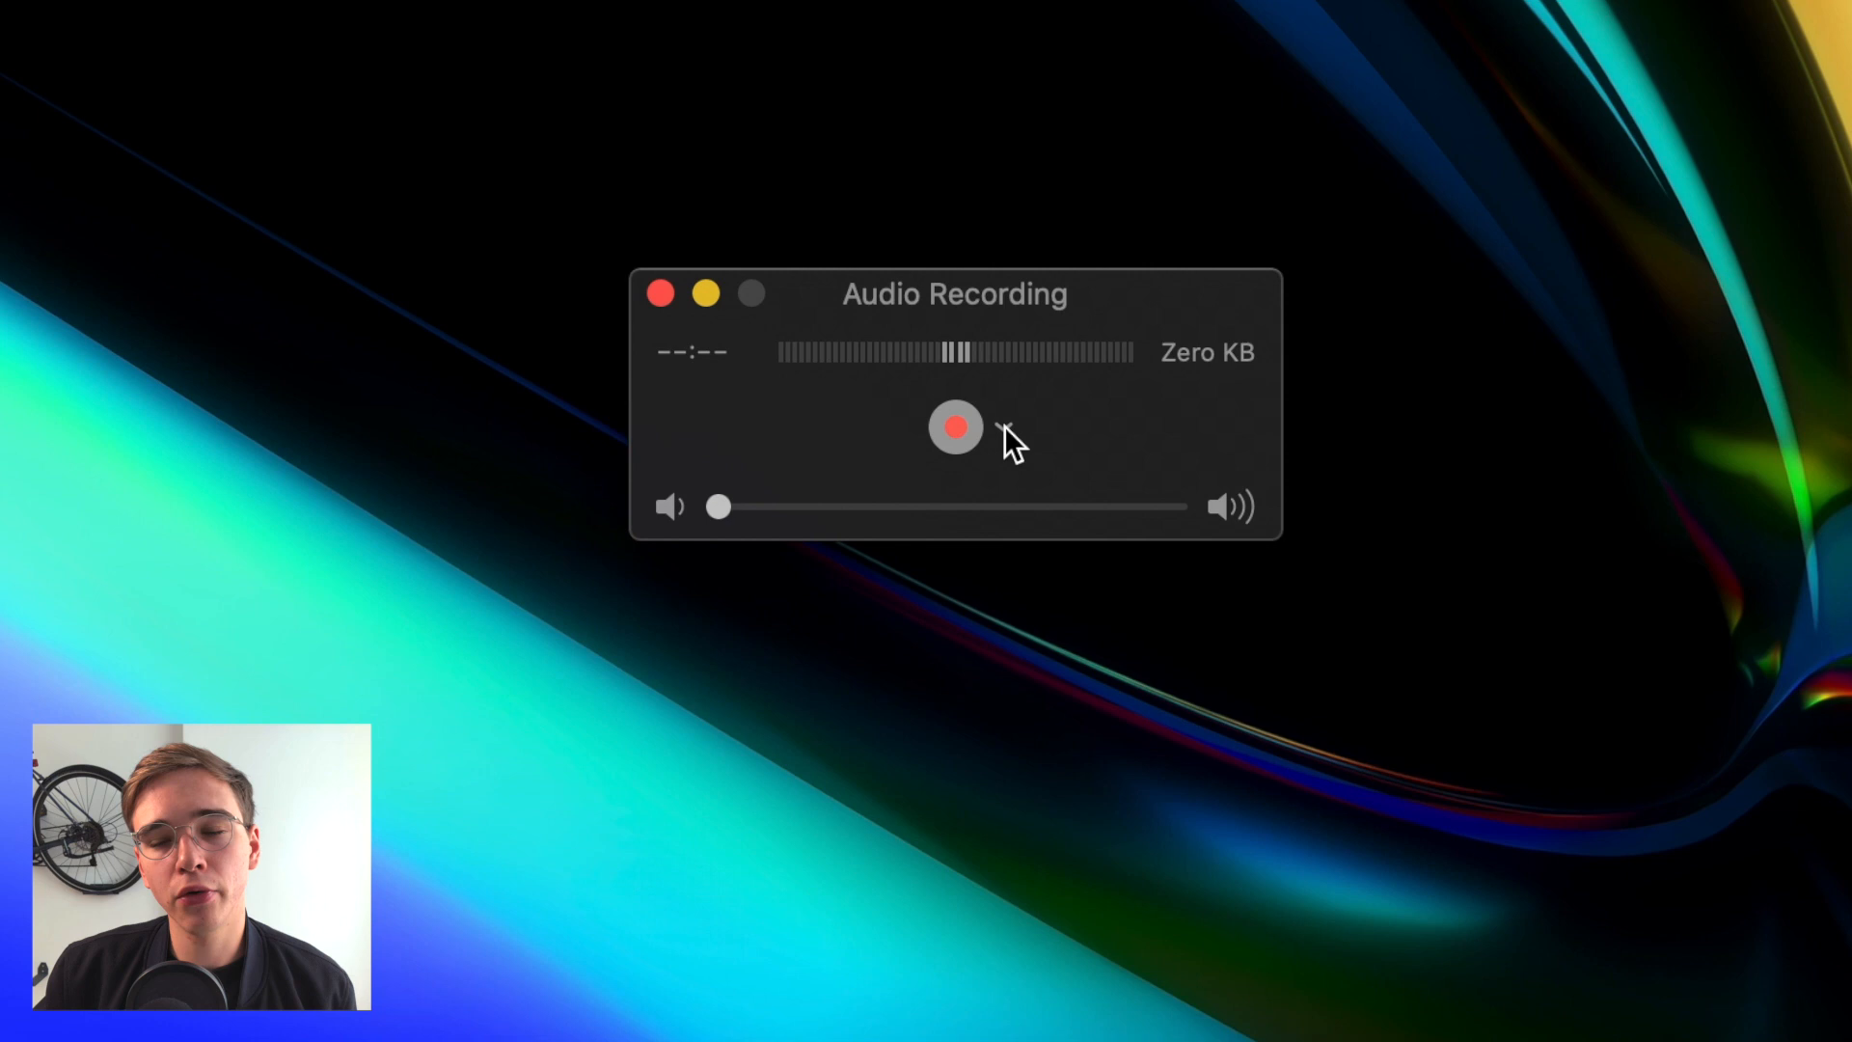
Step: Check the microphone and quality choices, then let the test recording run about two minutes
{"action": "left_click", "coordinate": [1007, 430]}
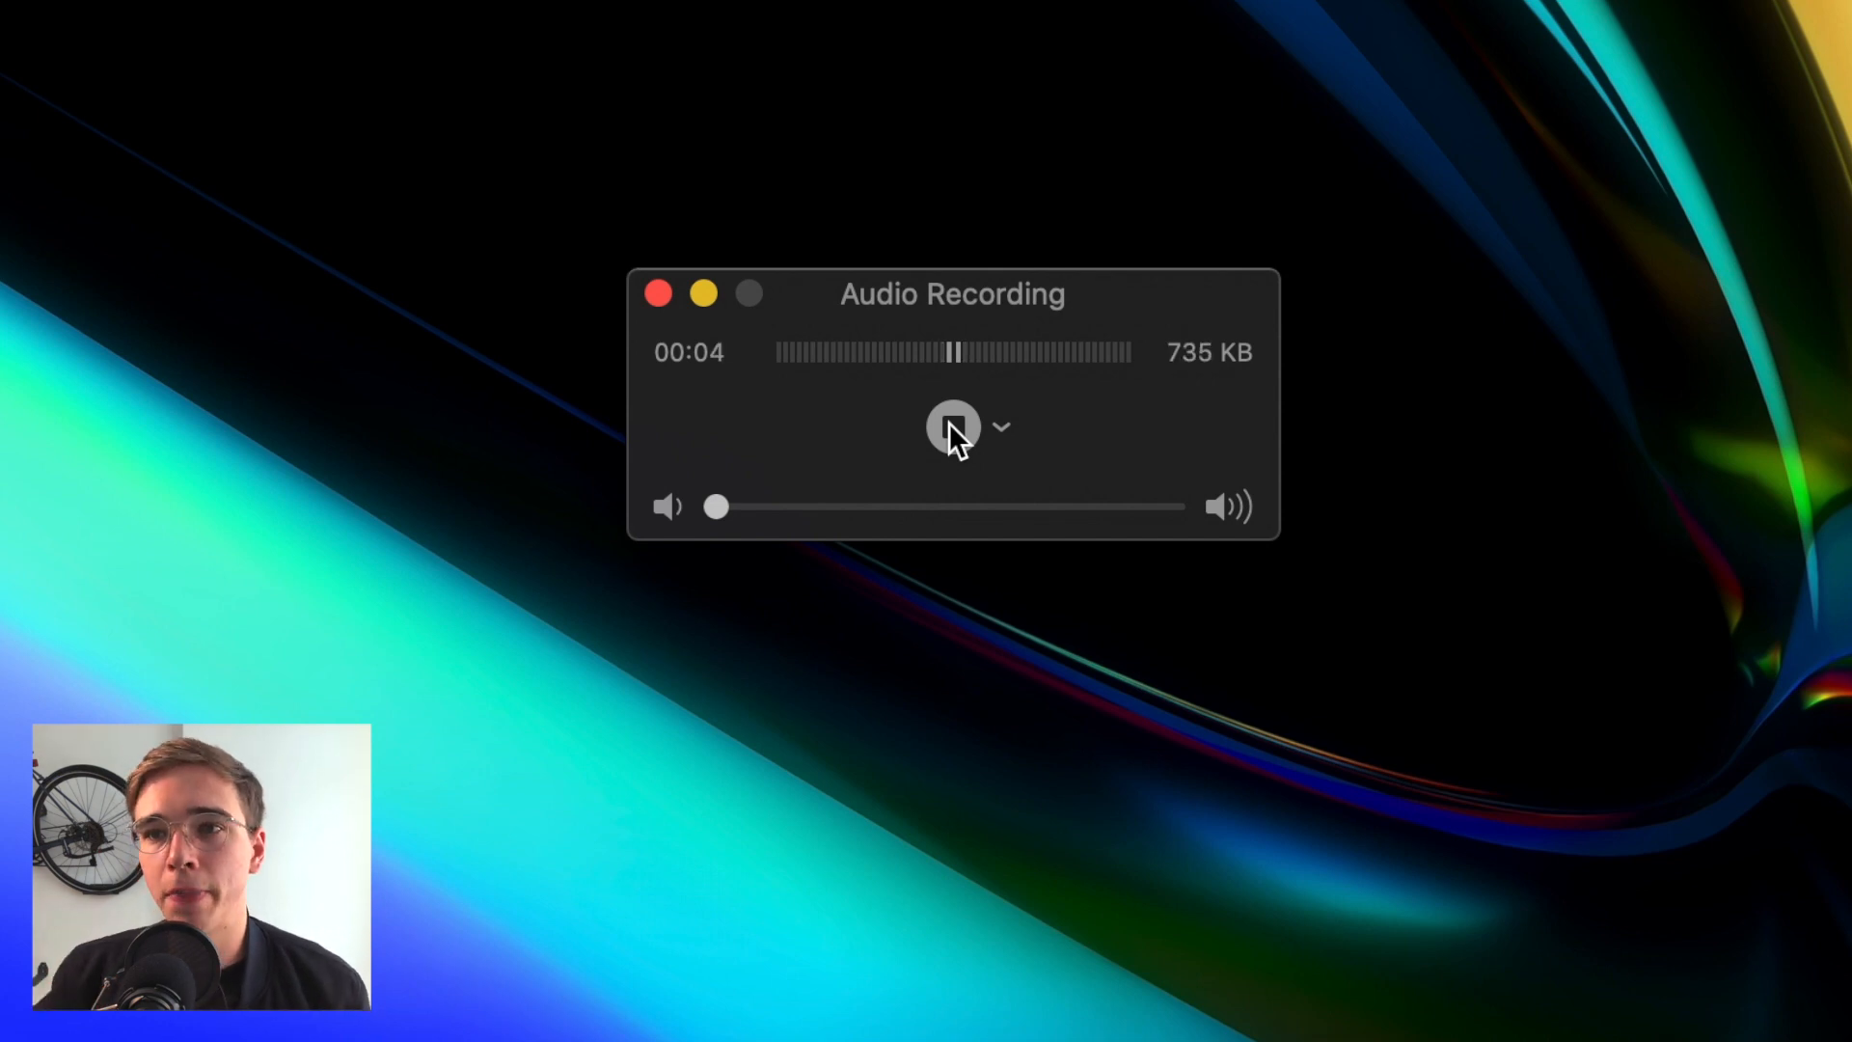
{"action": "left_click", "coordinate": [1001, 426]}
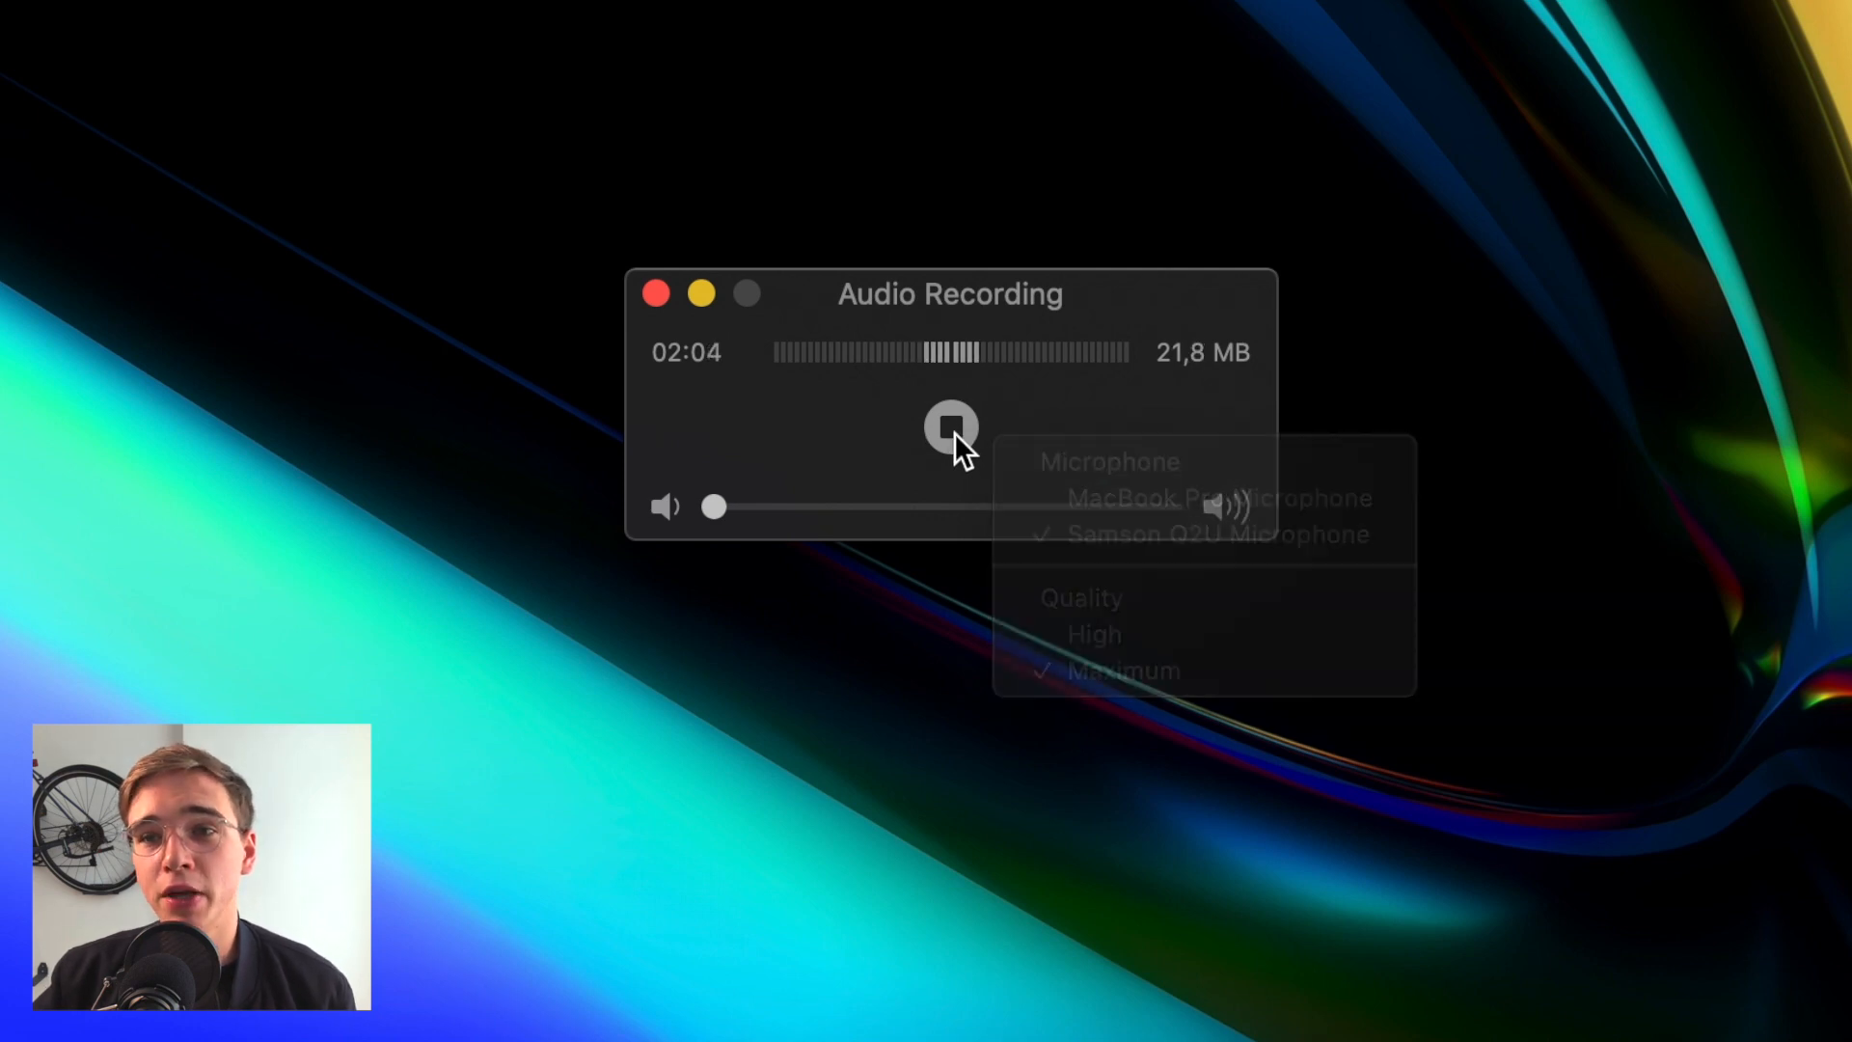
Step: Stop the clip and review QuickTimeRecording.aifc: AIFF-C, stereo, 44.1 kHz, 16-bit
{"action": "left_click", "coordinate": [951, 425]}
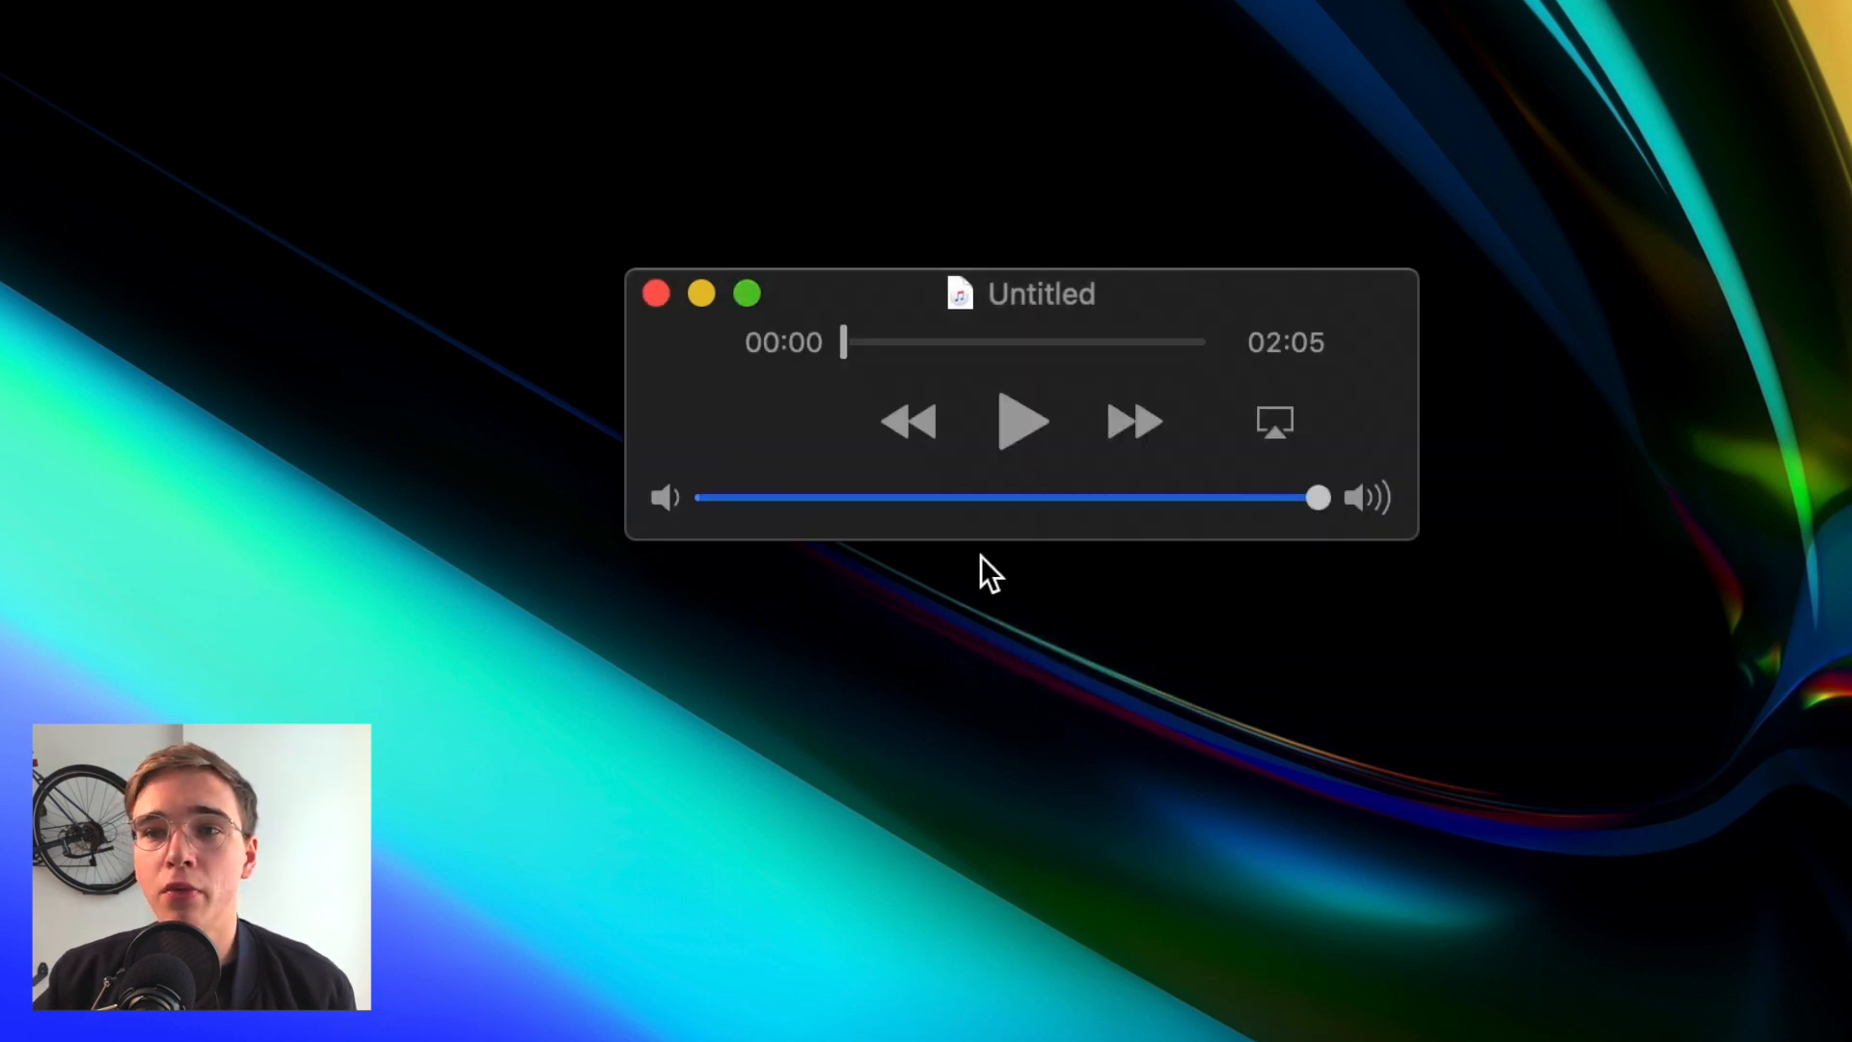
{"action": "left_click_drag", "start_coordinate": [843, 344], "coordinate": [1009, 355]}
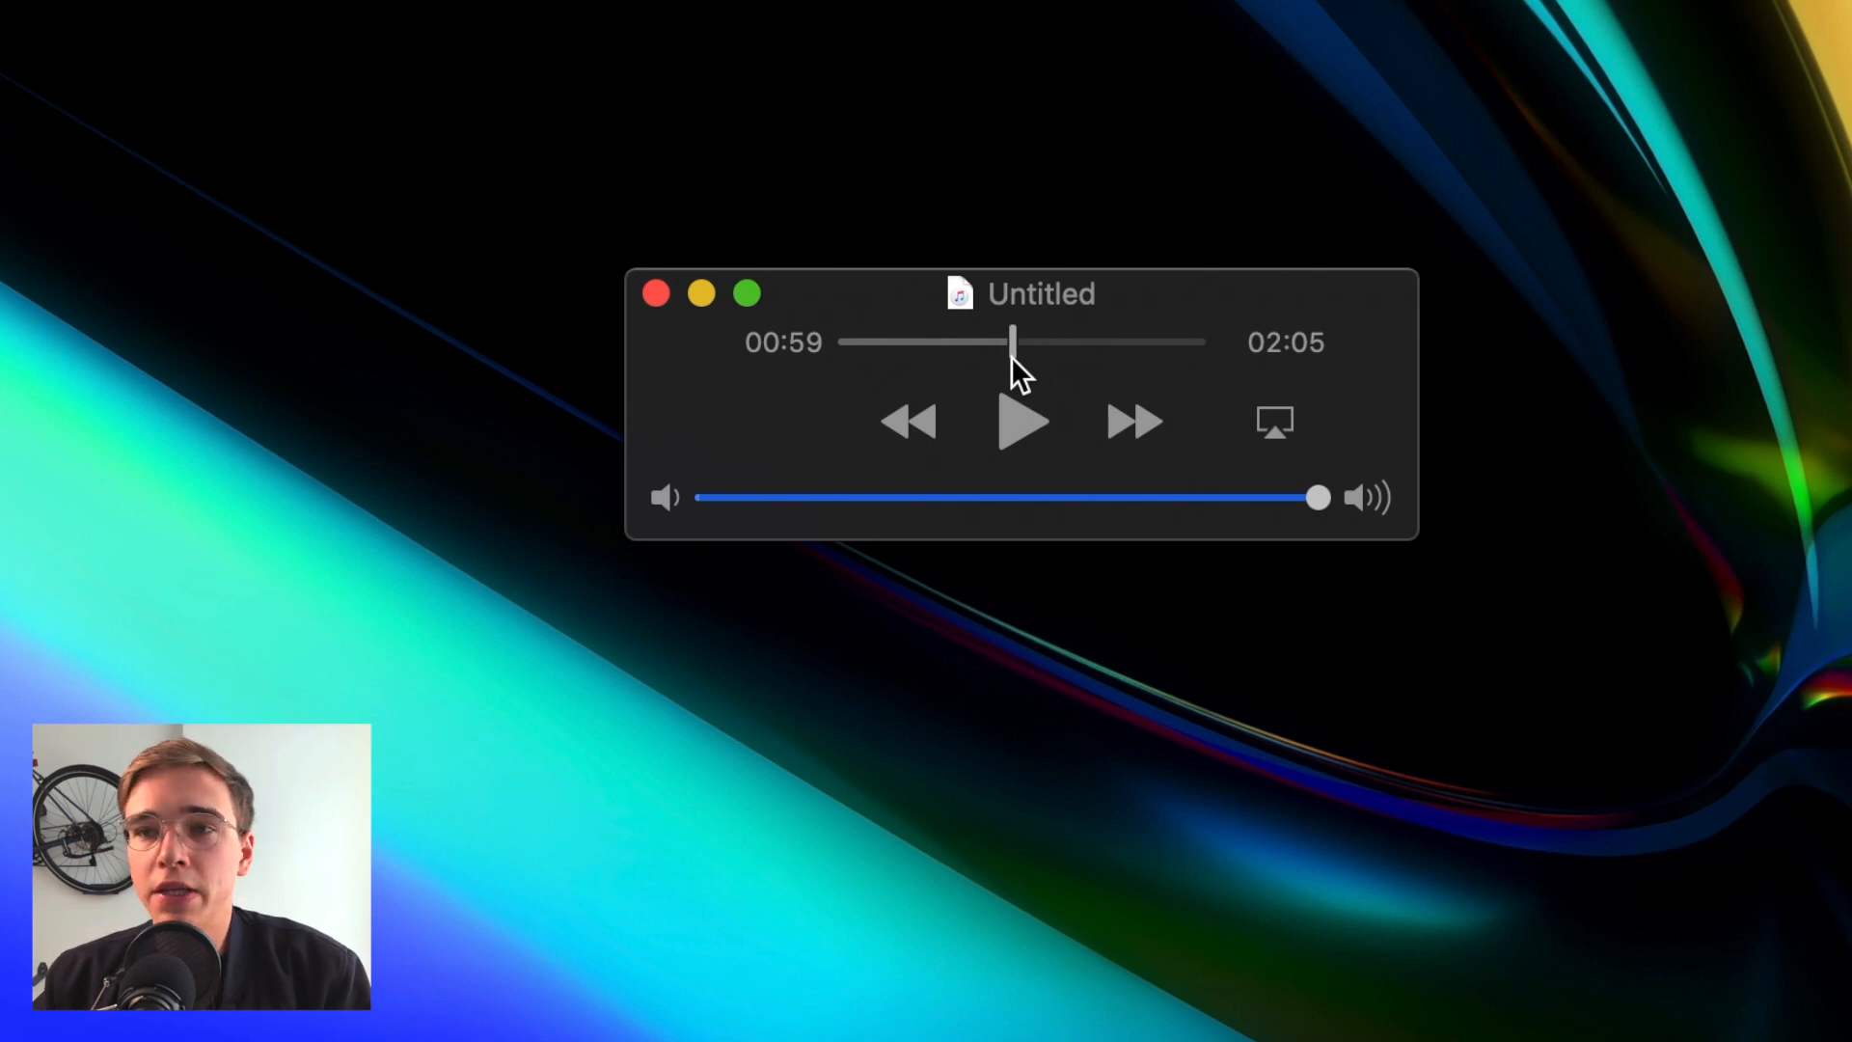
{"action": "left_click_drag", "start_coordinate": [1039, 293], "coordinate": [1524, 434]}
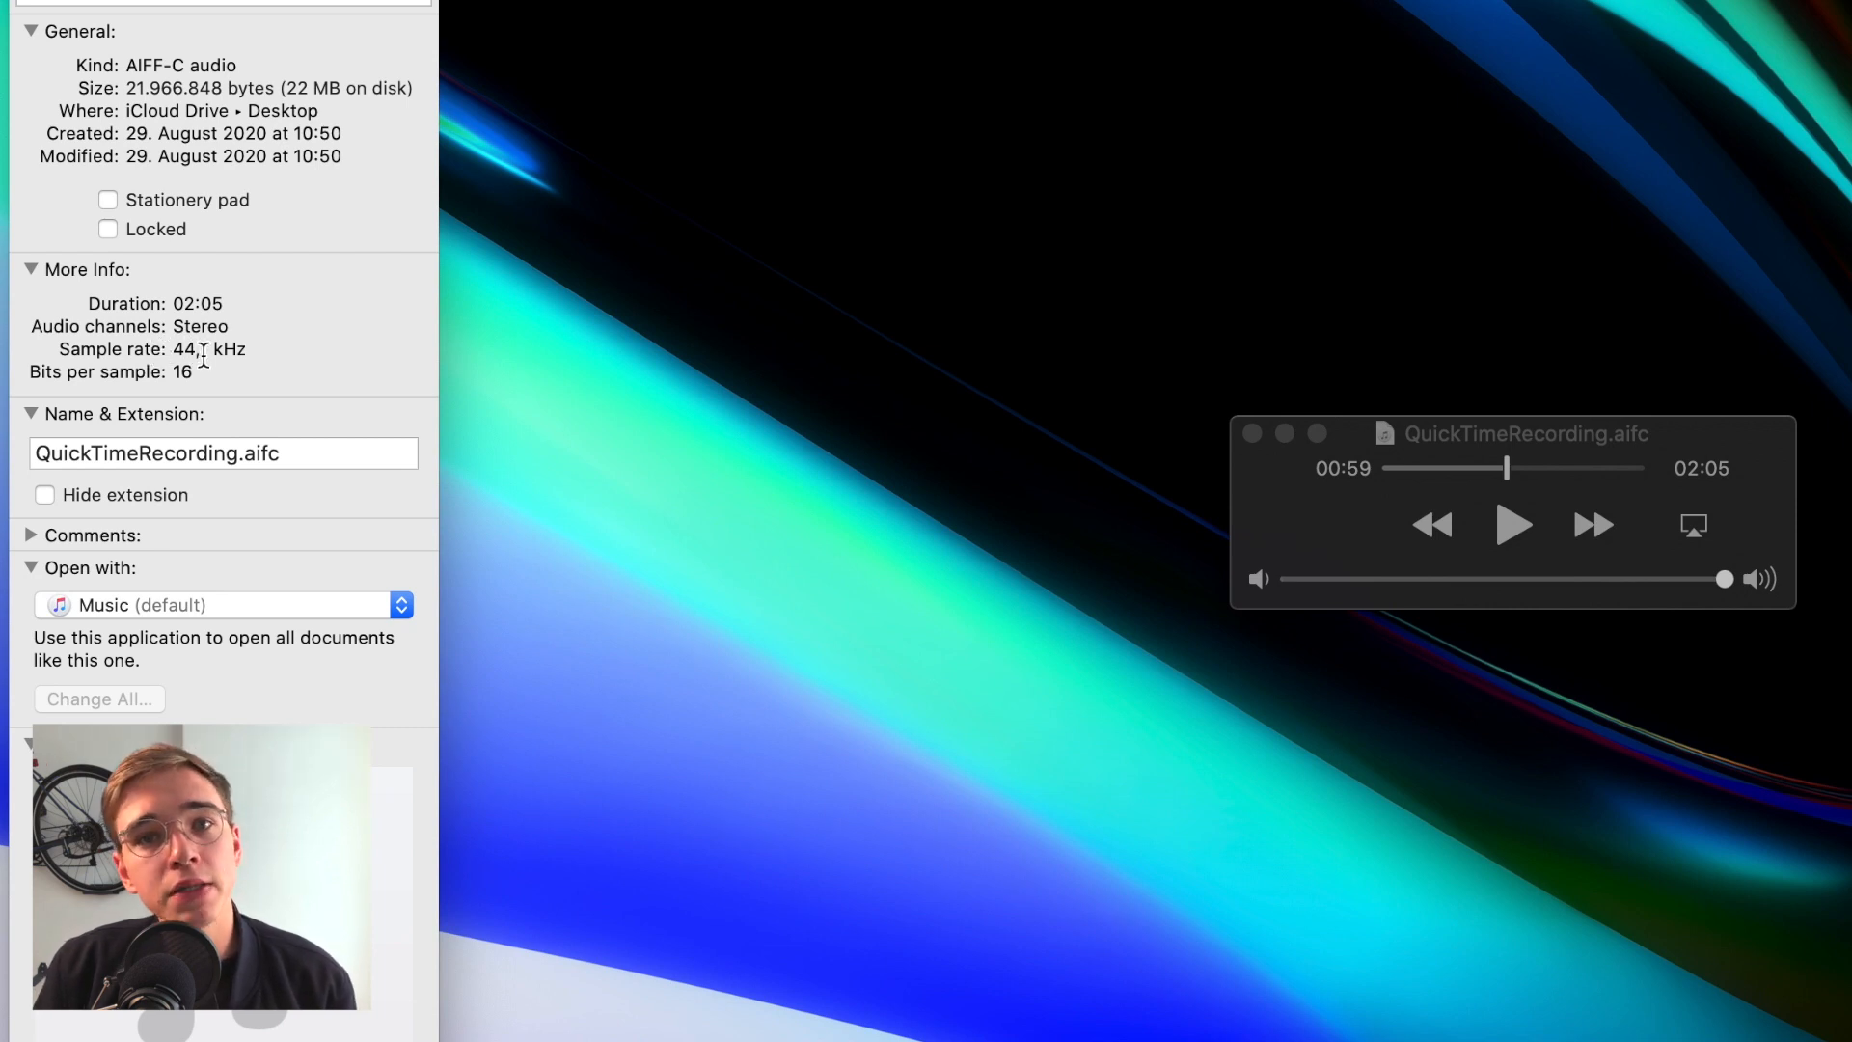
{"action": "double_click", "coordinate": [181, 373]}
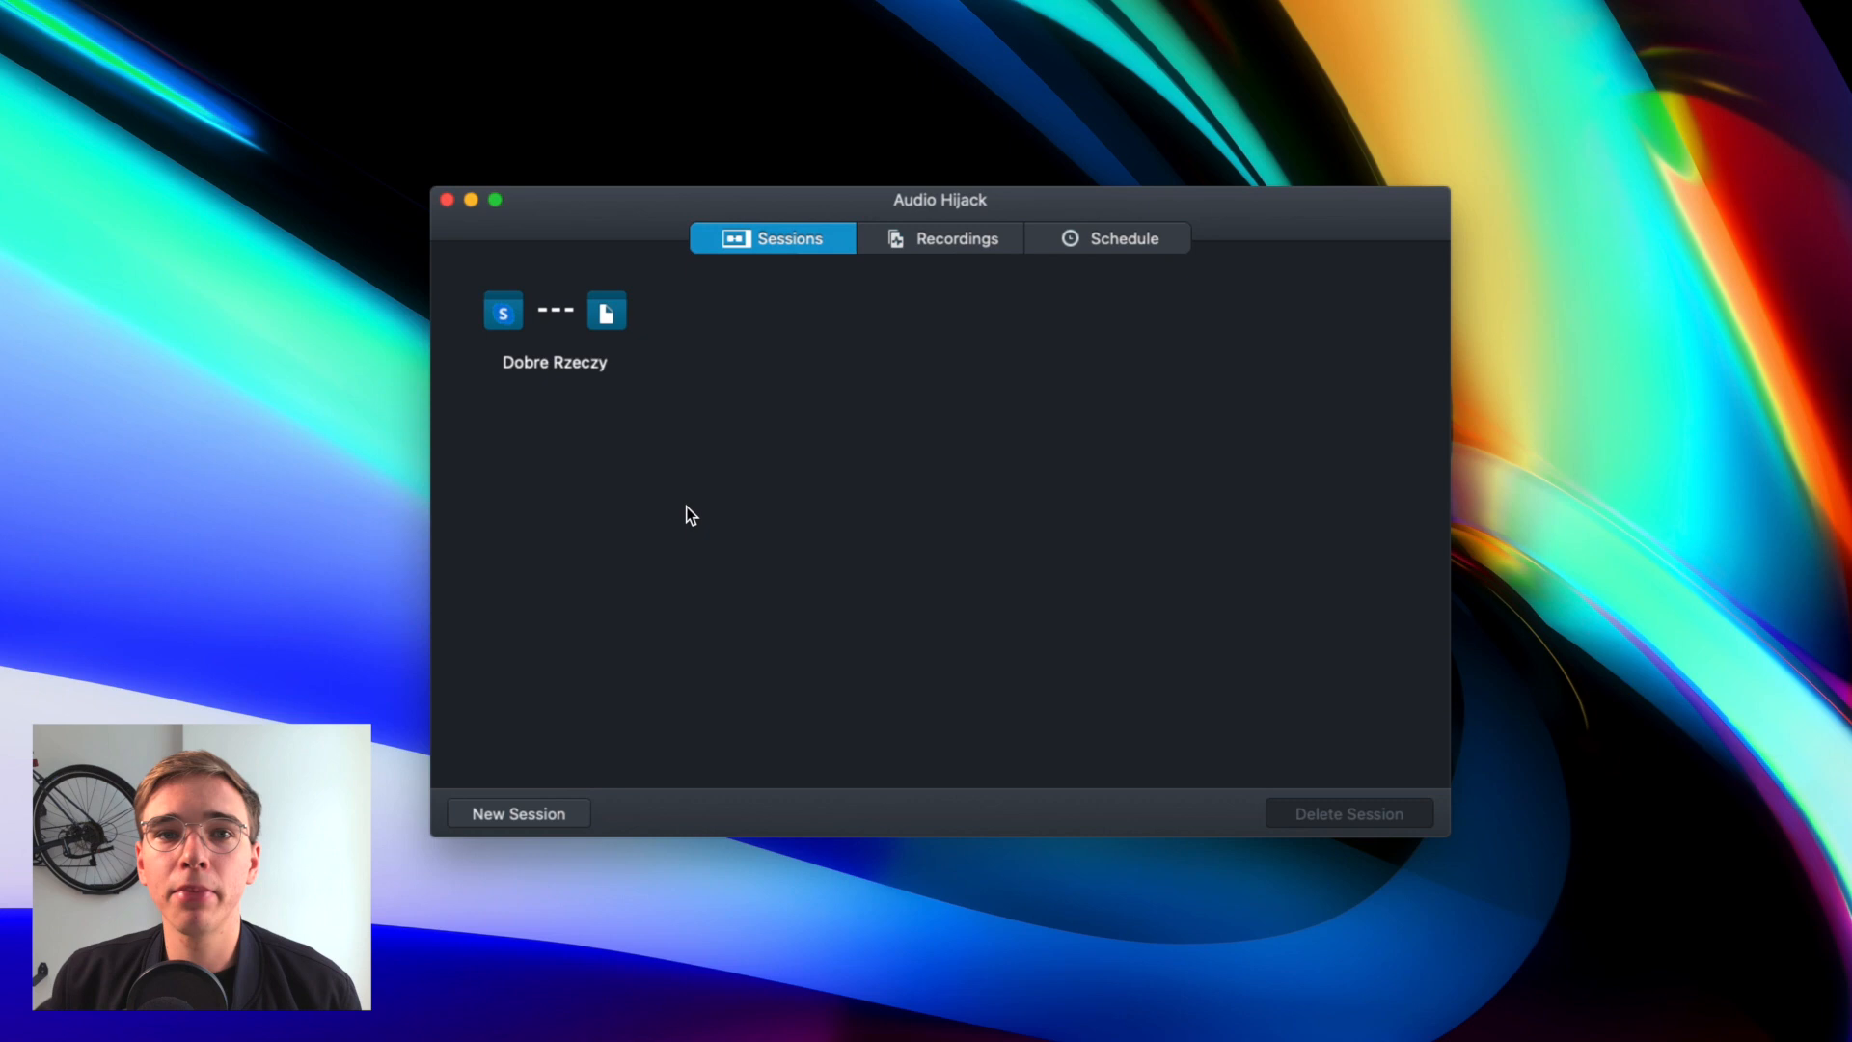
{"action": "mouse_move", "coordinate": [590, 328]}
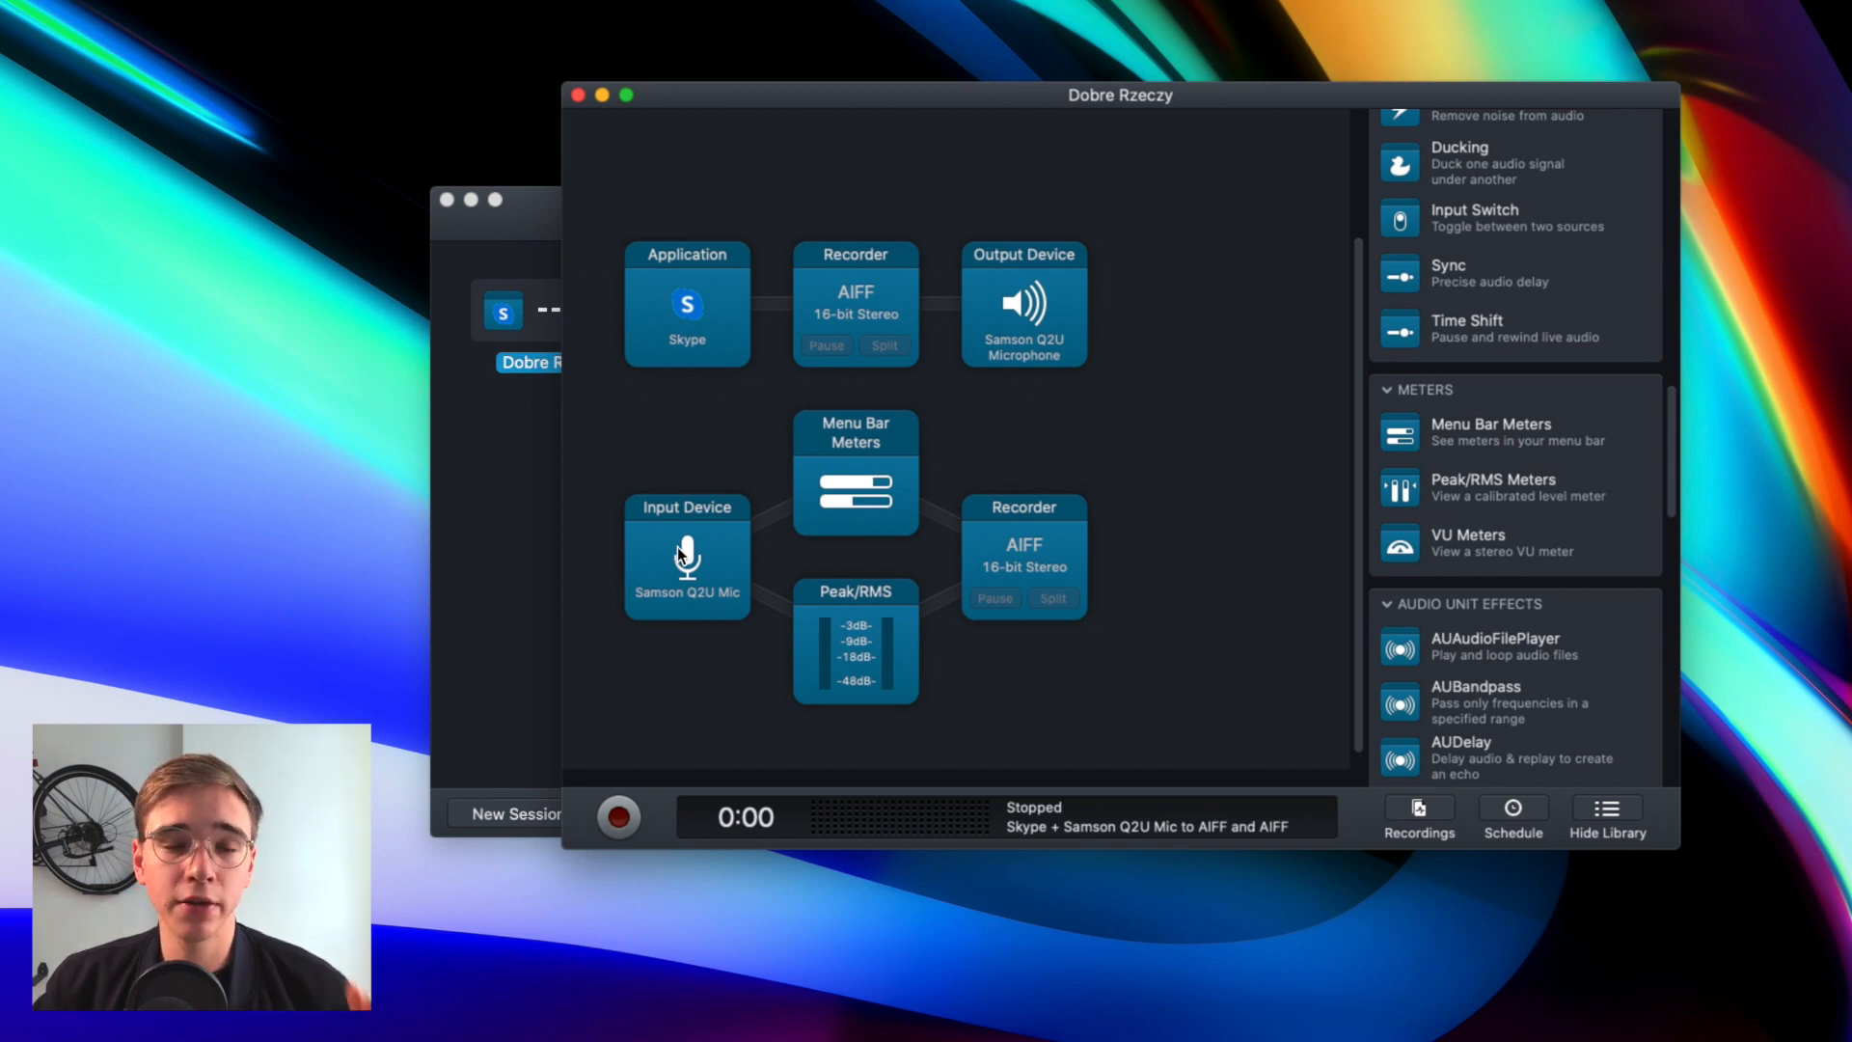
{"action": "mouse_move", "coordinate": [690, 171]}
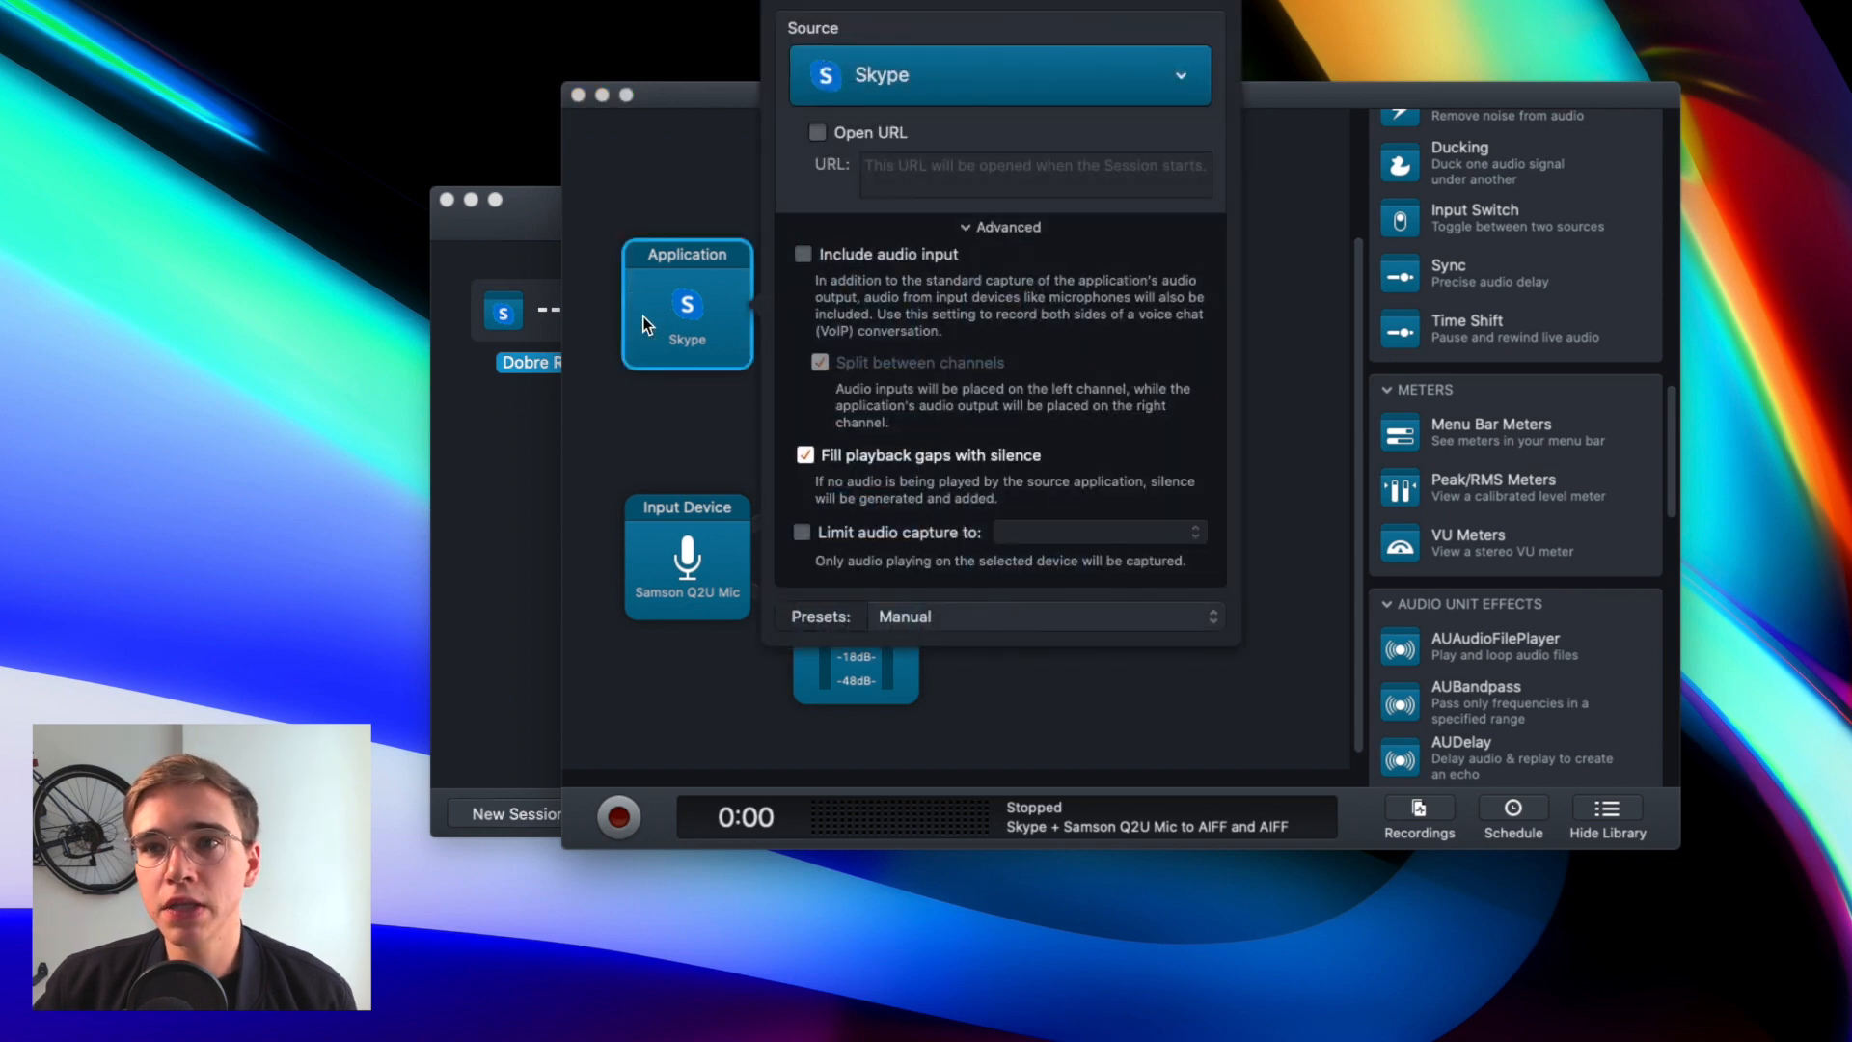
Step: Confirm Skype as the source and give its recorder a date-suffixed AIFF file name
{"action": "left_click", "coordinate": [997, 75]}
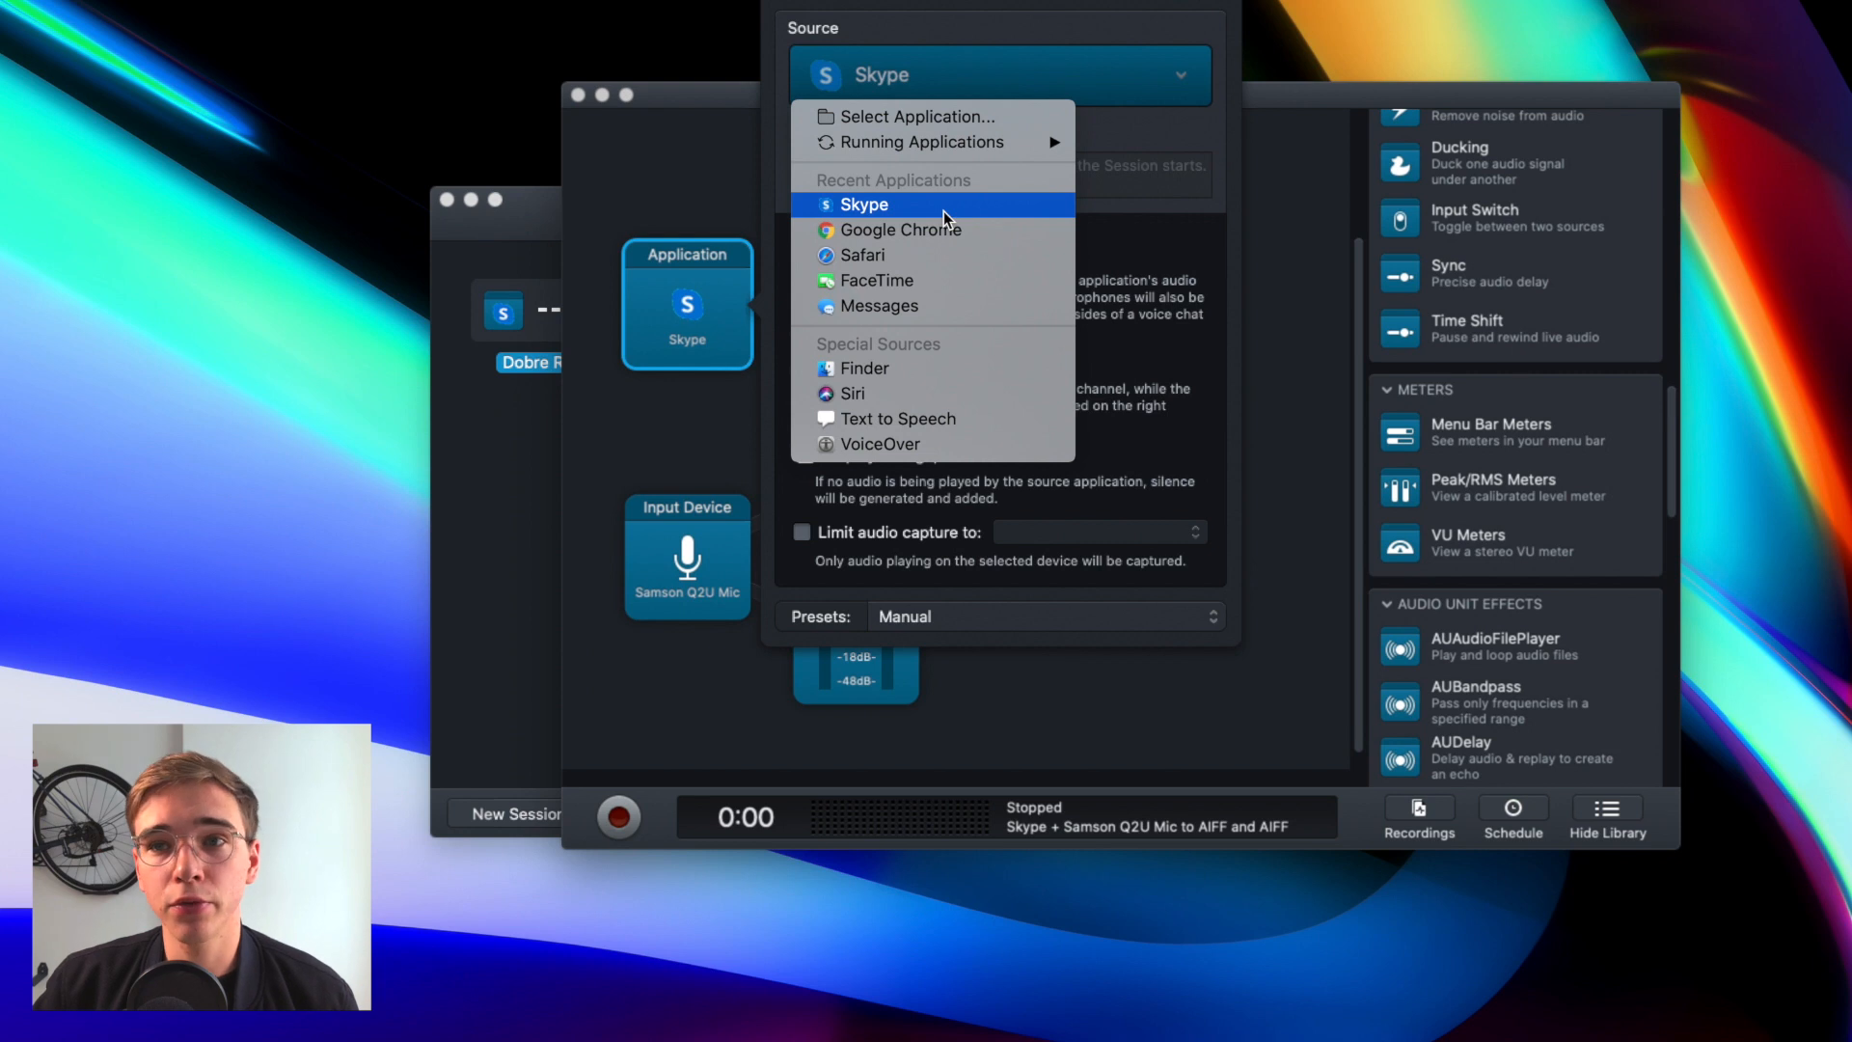
{"action": "mouse_move", "coordinate": [921, 141]}
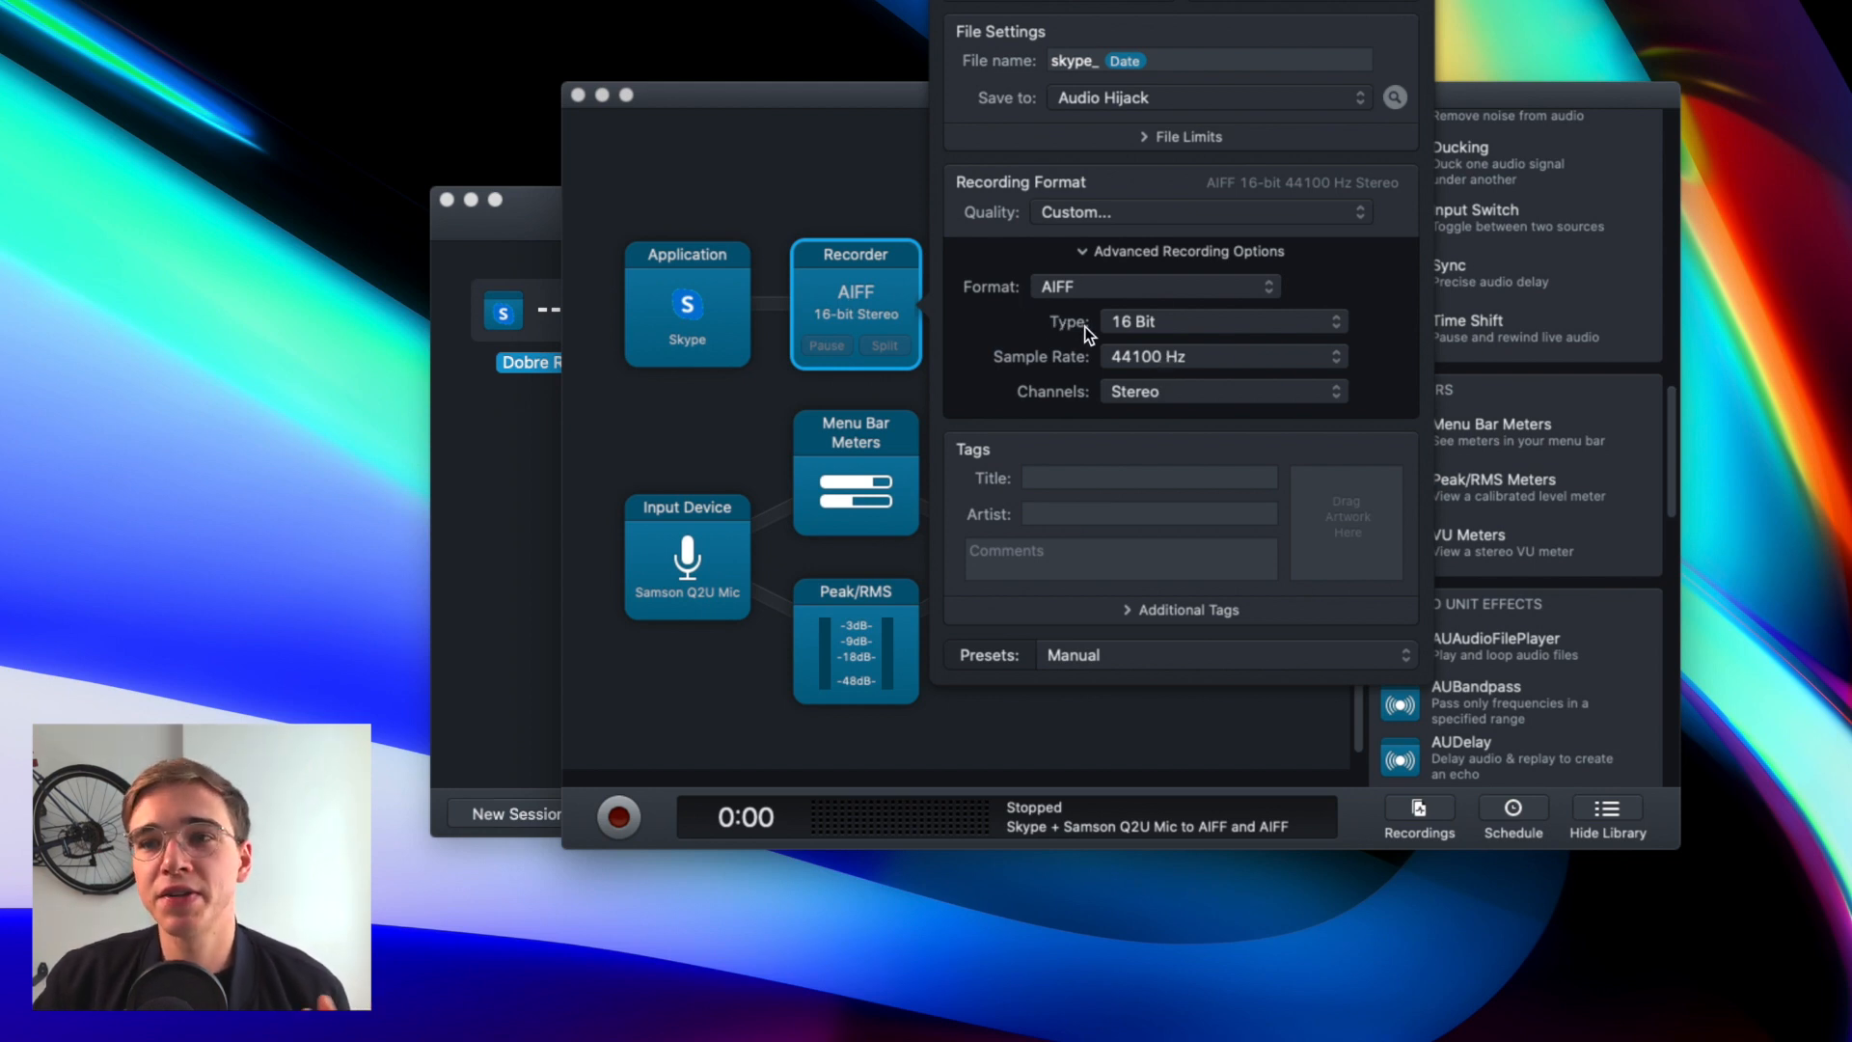
{"action": "mouse_move", "coordinate": [1041, 376]}
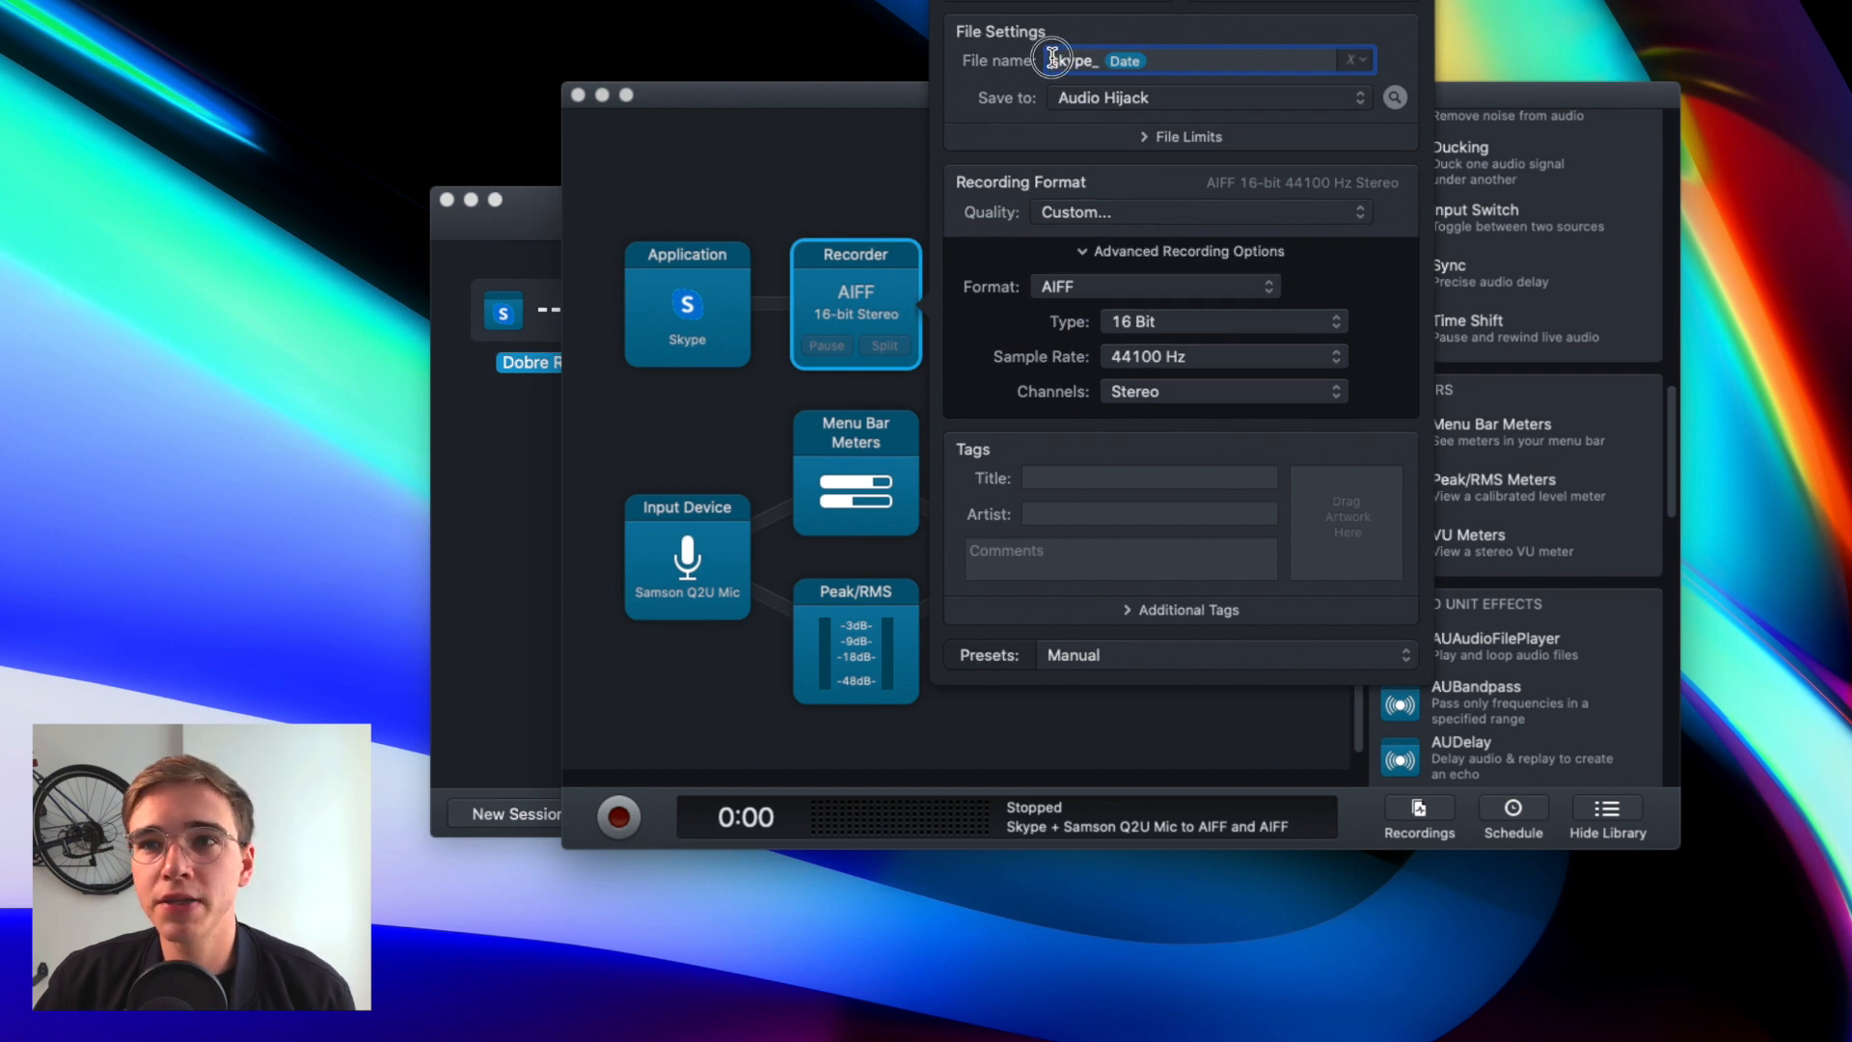
{"action": "double_click", "coordinate": [1067, 60]}
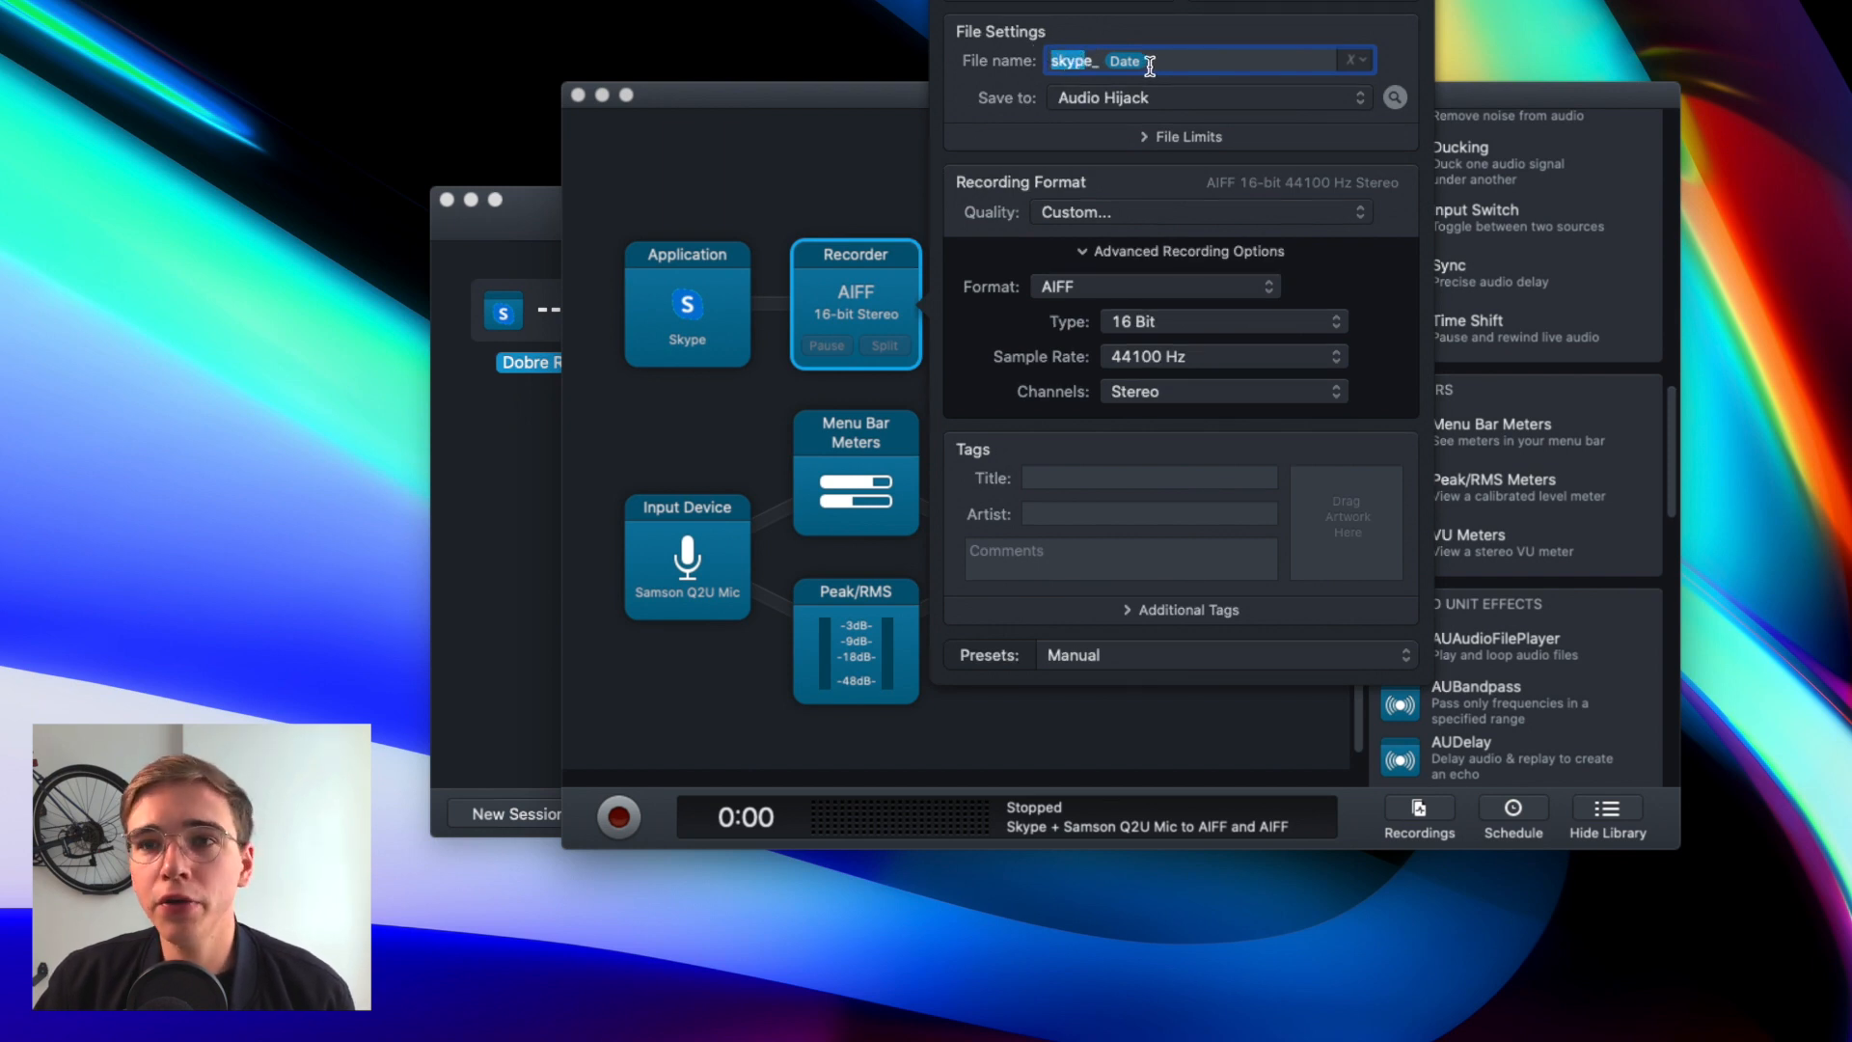
{"action": "left_click", "coordinate": [1022, 303]}
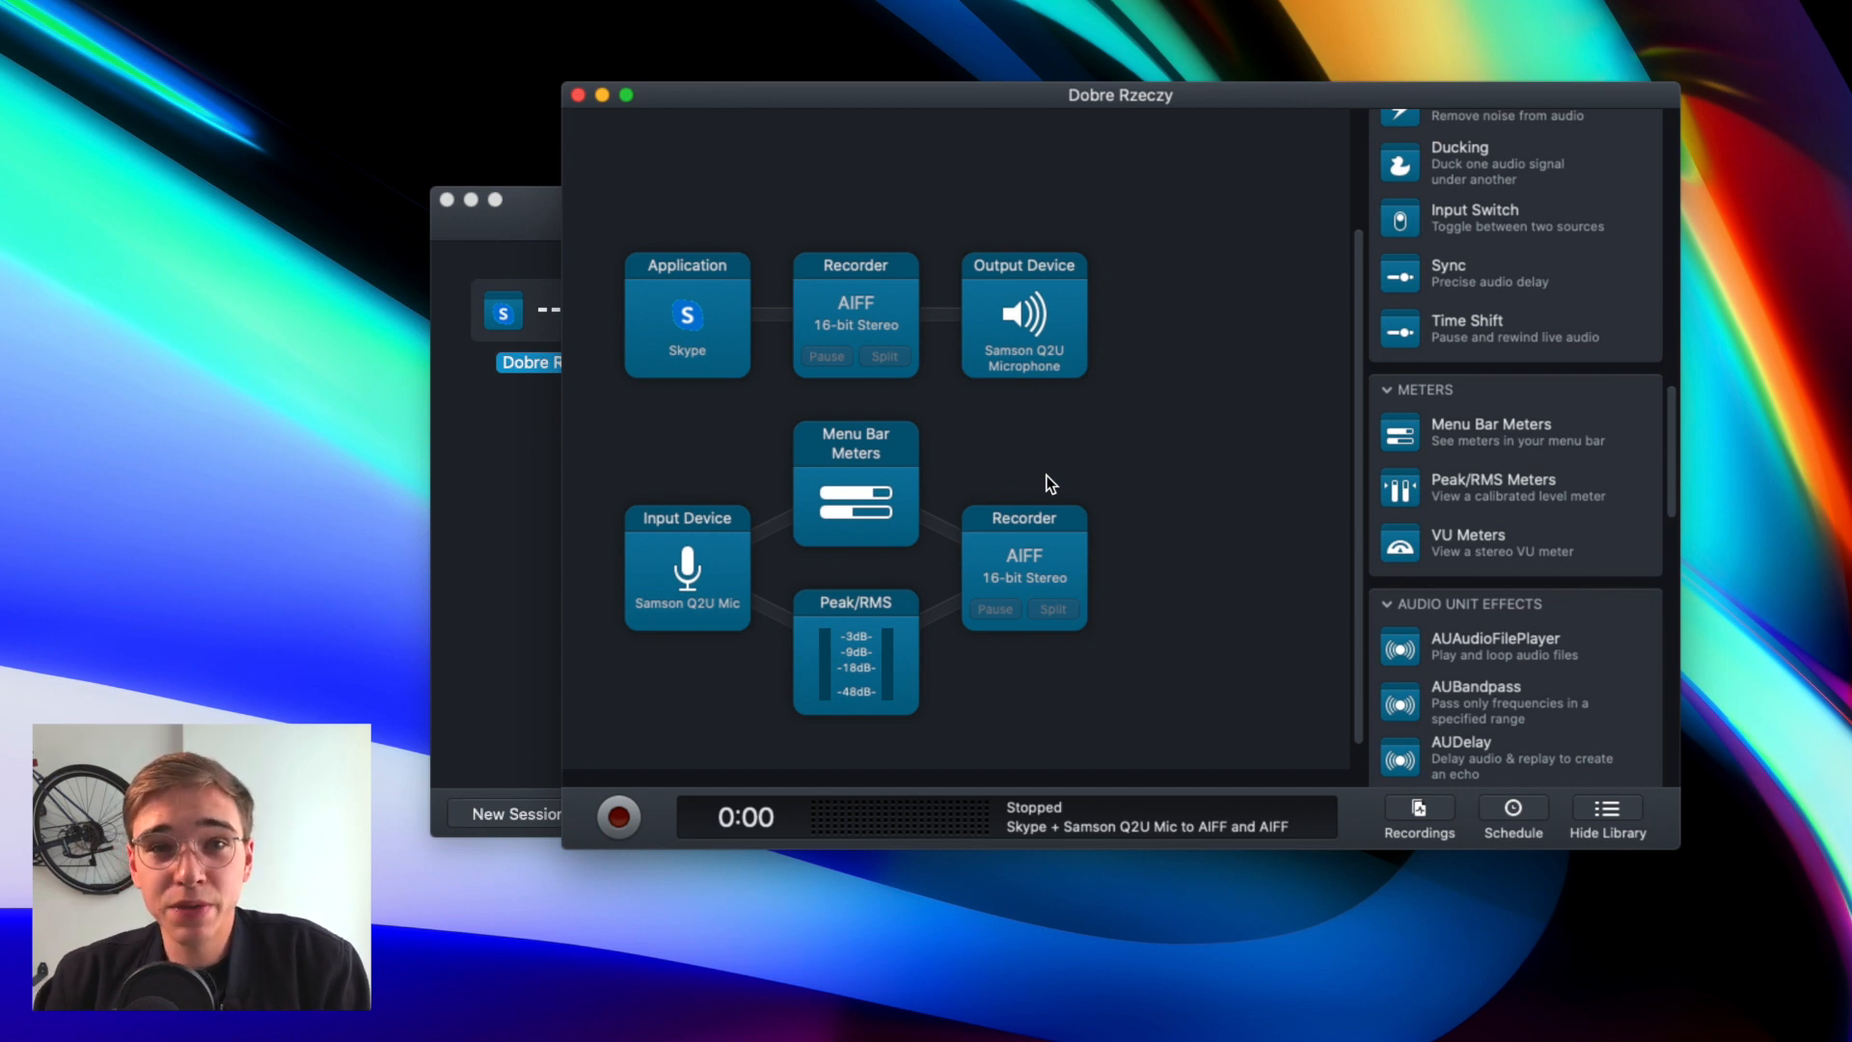
Step: Find the Sound pane via Spotlight and confirm the Samson Q2U as the input device
{"action": "type", "text": "sound"}
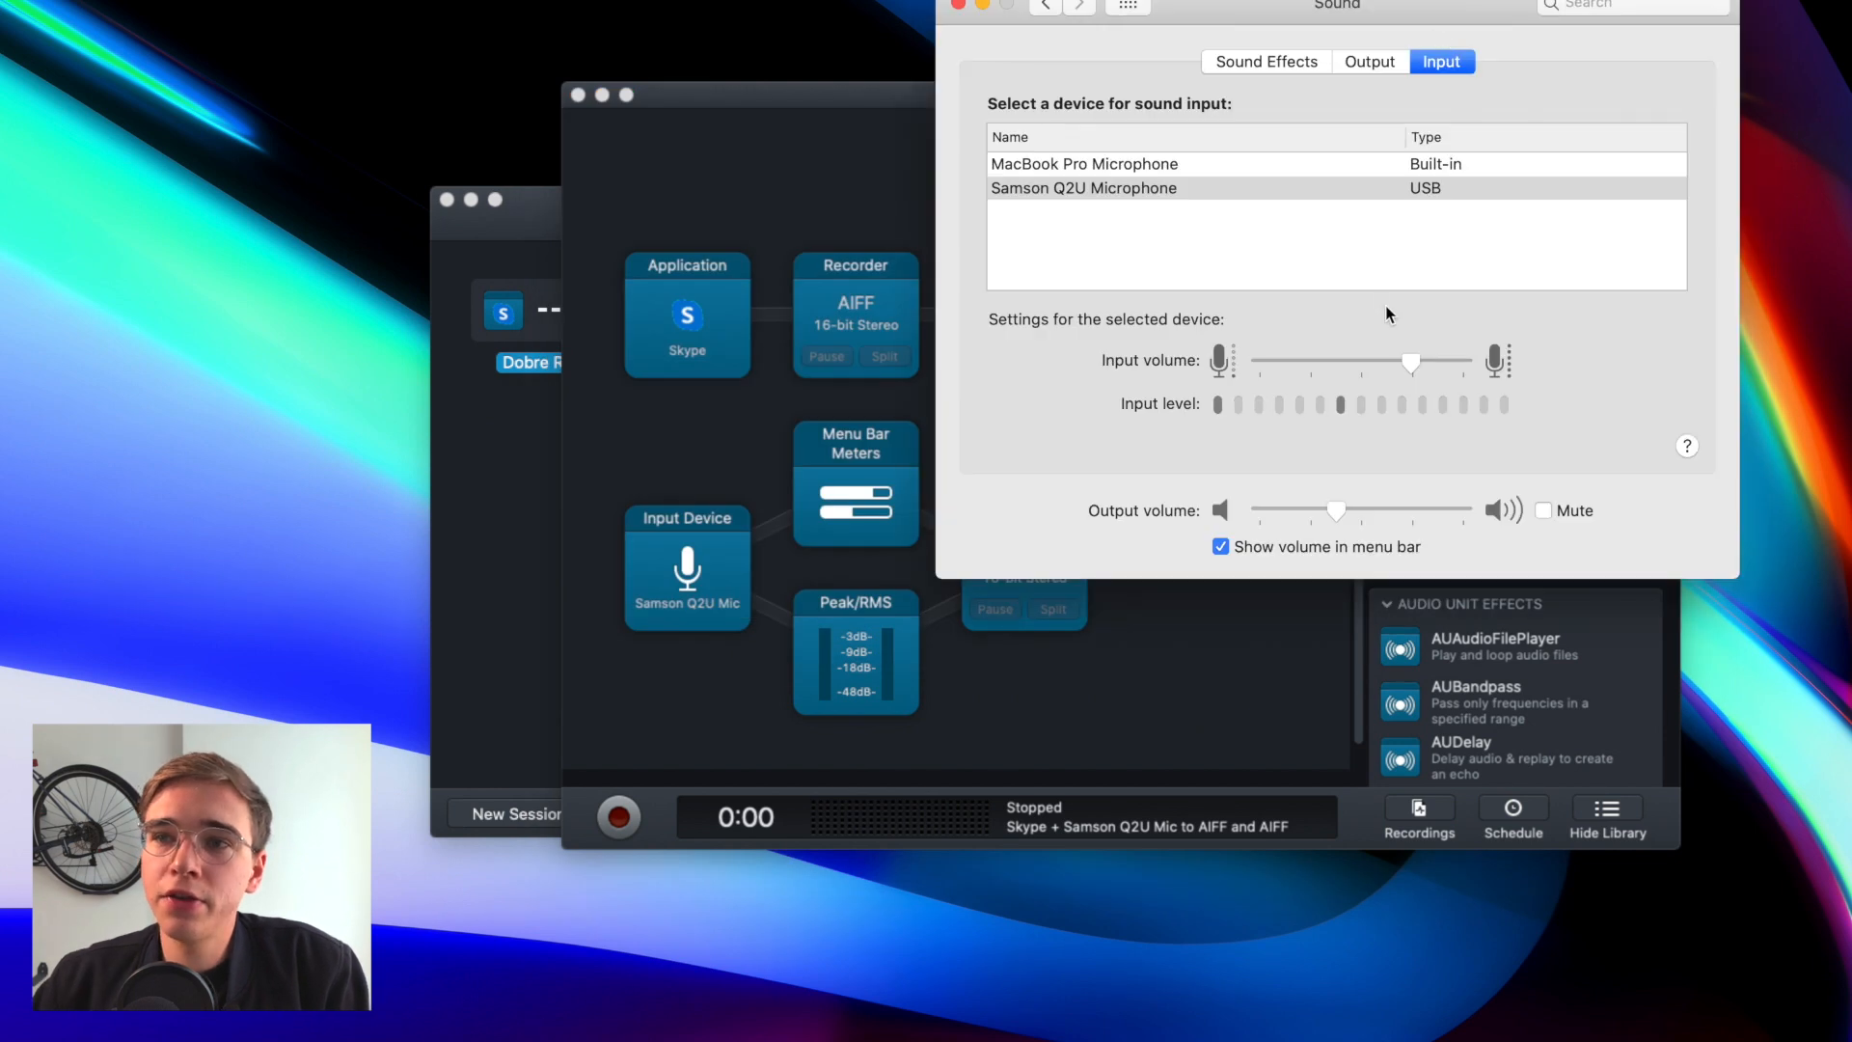
{"action": "left_click_drag", "start_coordinate": [1408, 361], "coordinate": [1414, 360]}
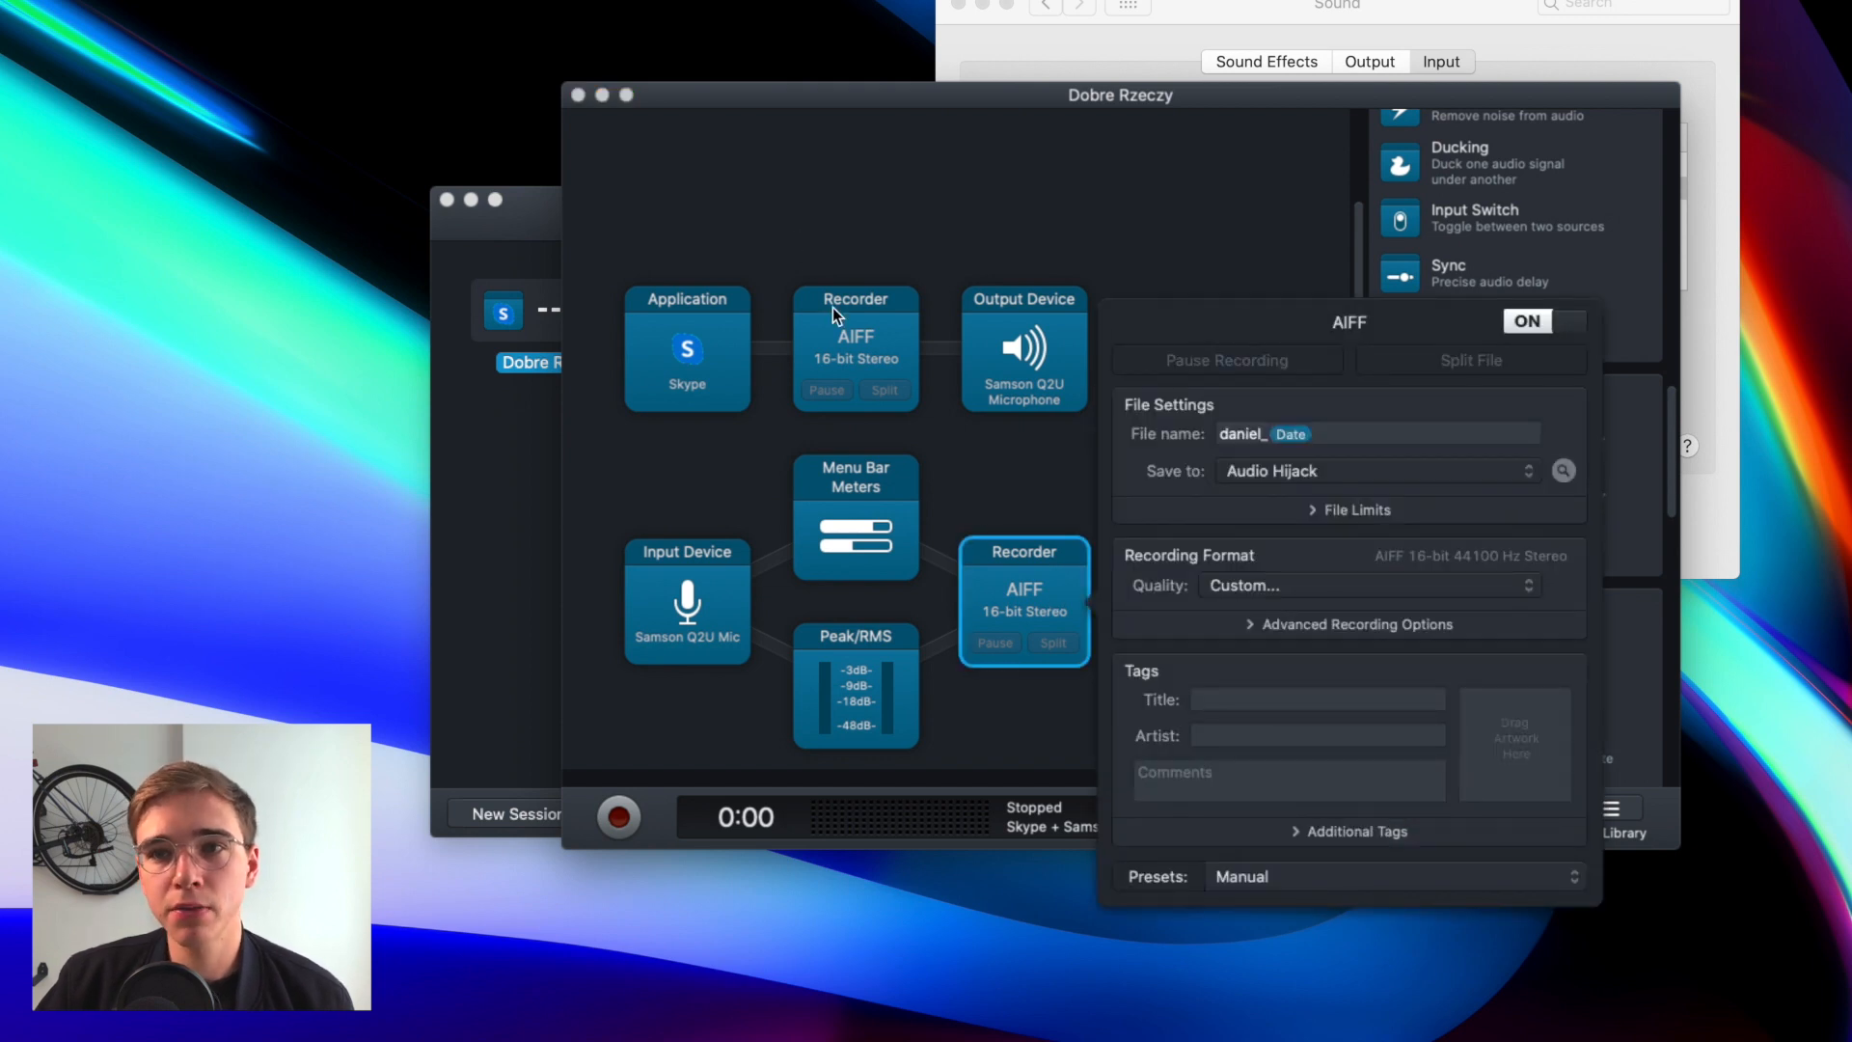
{"action": "mouse_move", "coordinate": [1285, 664]}
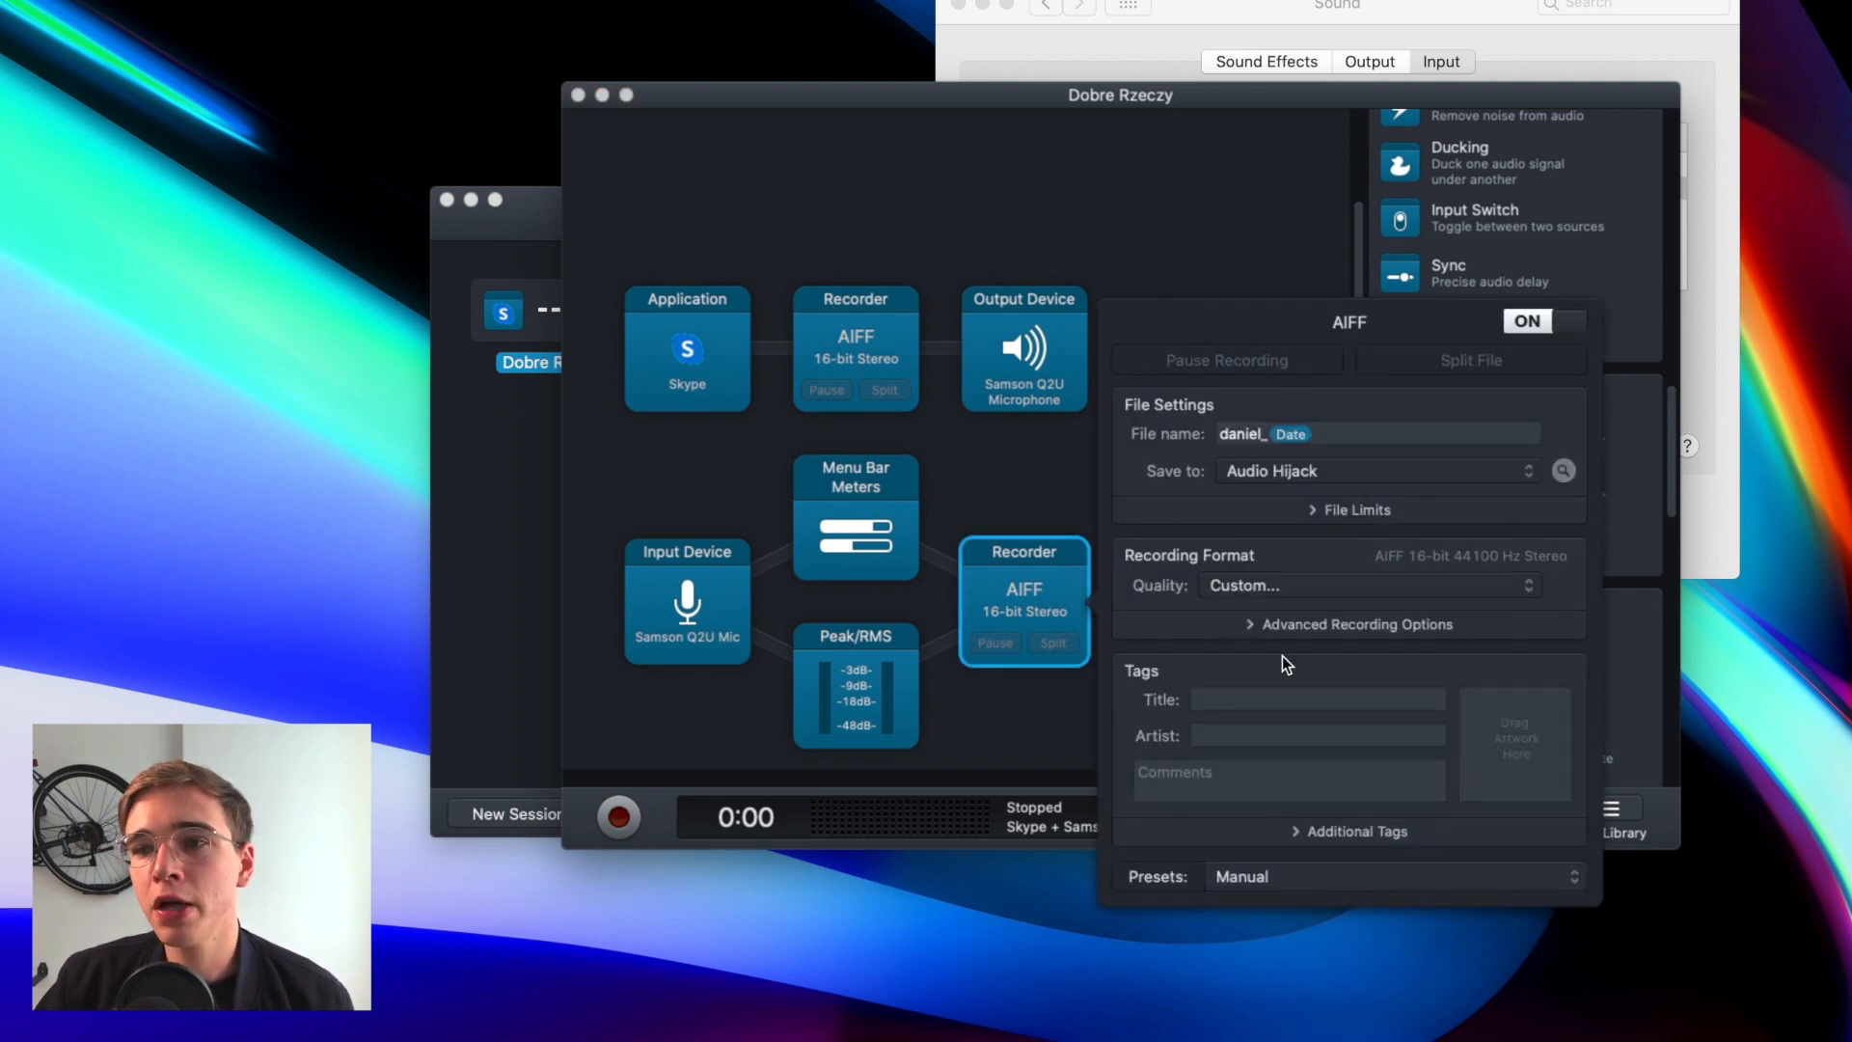
Step: Verify the microphone recorder's advanced format is AIFF 16-bit 44100 Hz stereo
{"action": "left_click", "coordinate": [1356, 623]}
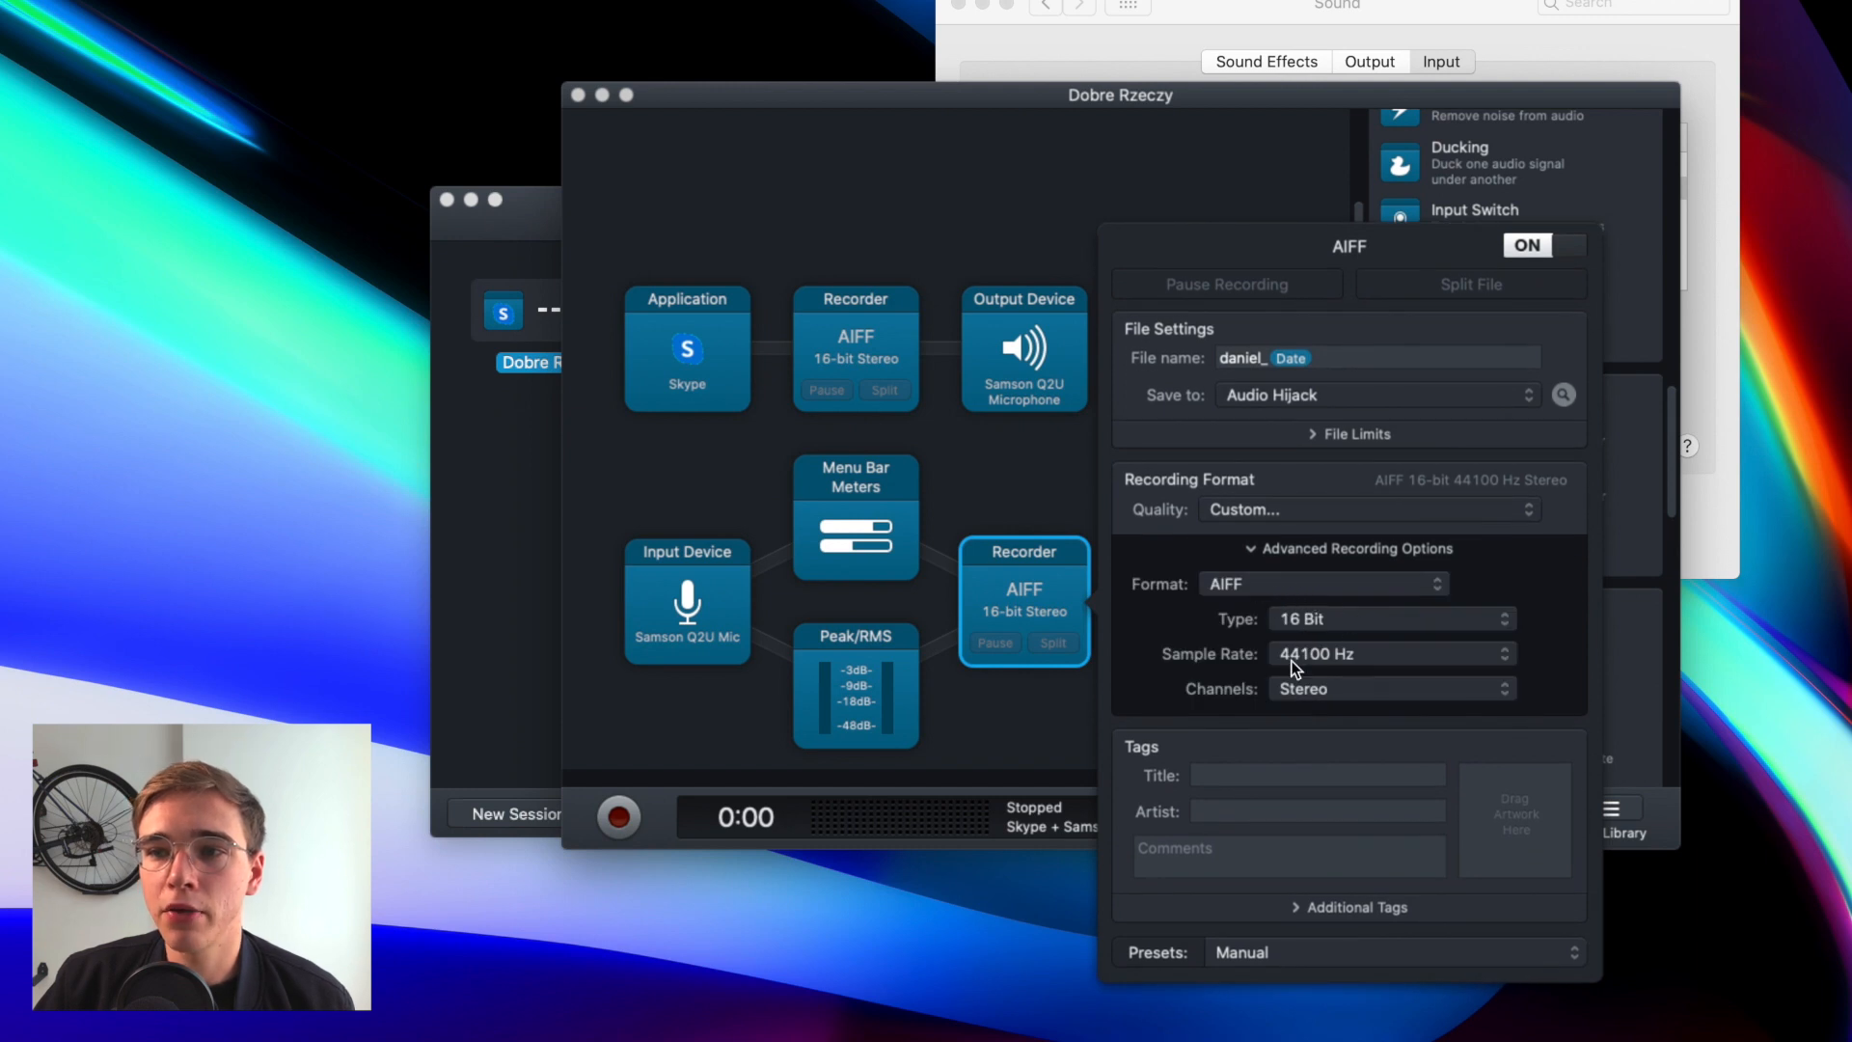
{"action": "mouse_move", "coordinate": [1356, 675]}
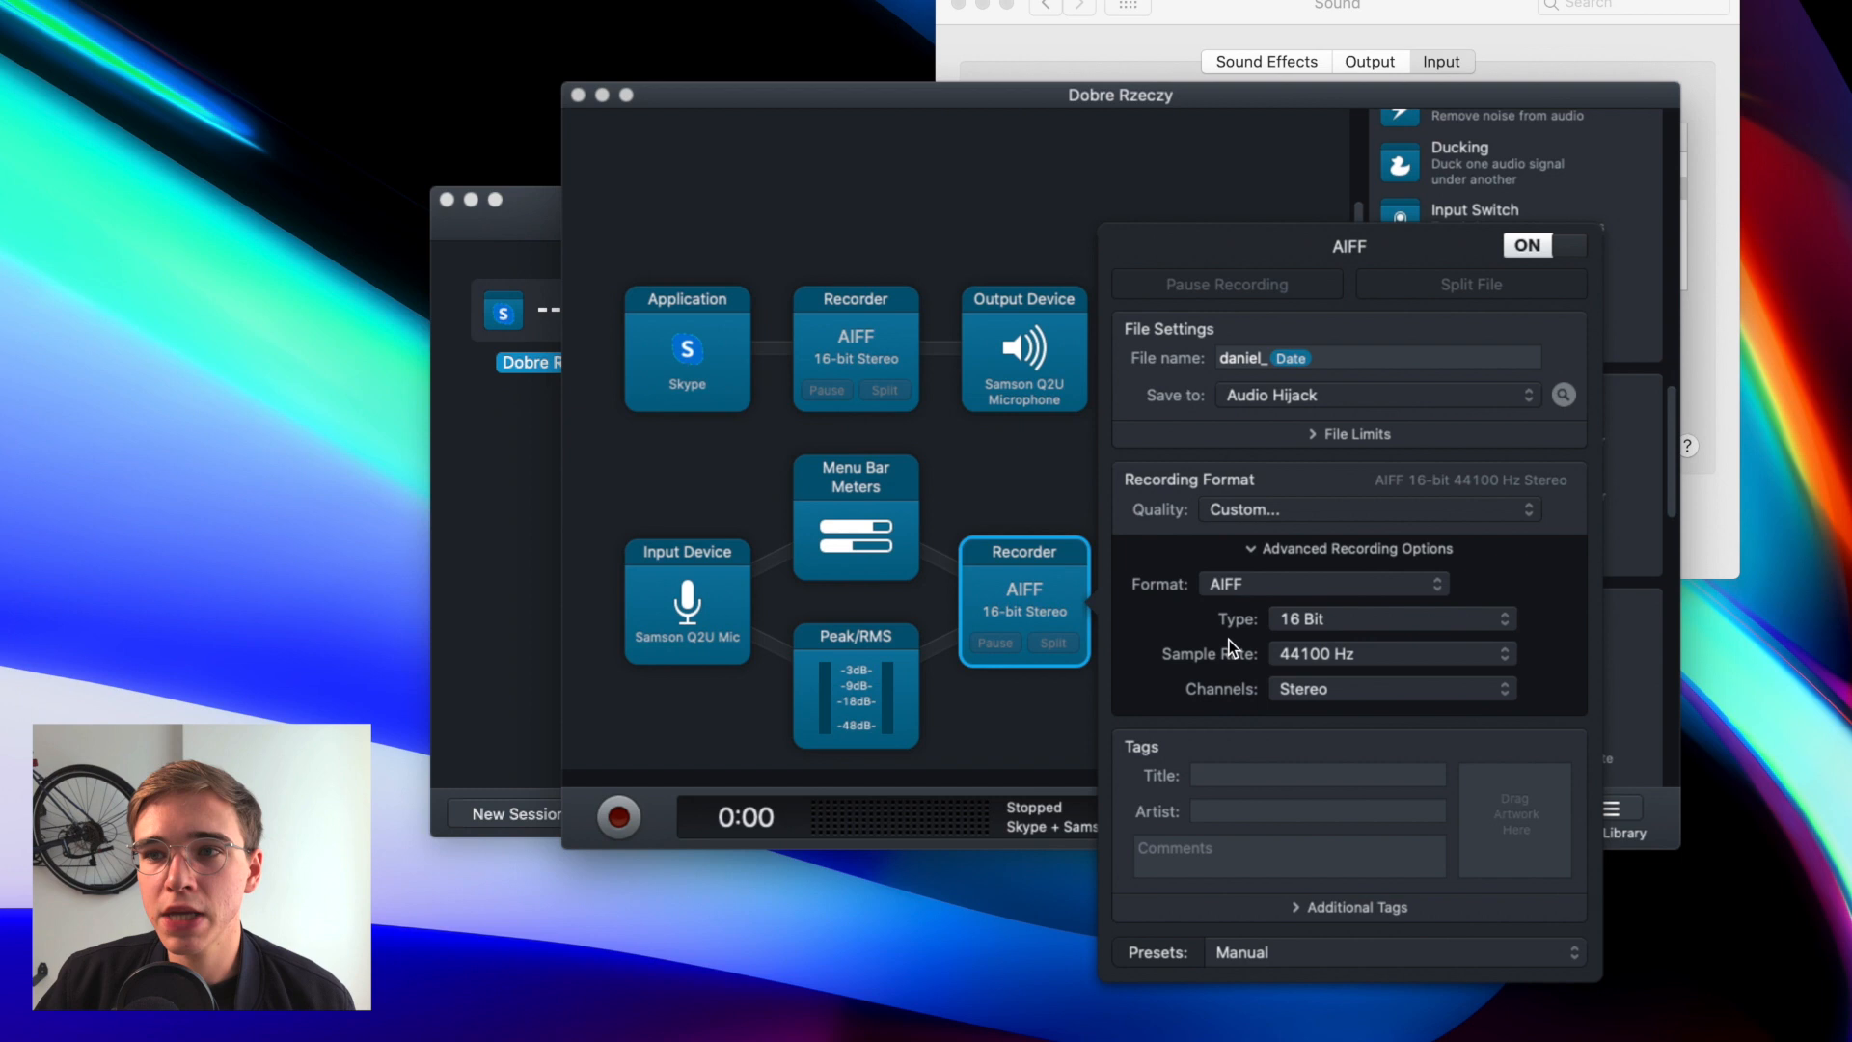
{"action": "mouse_move", "coordinate": [1325, 365]}
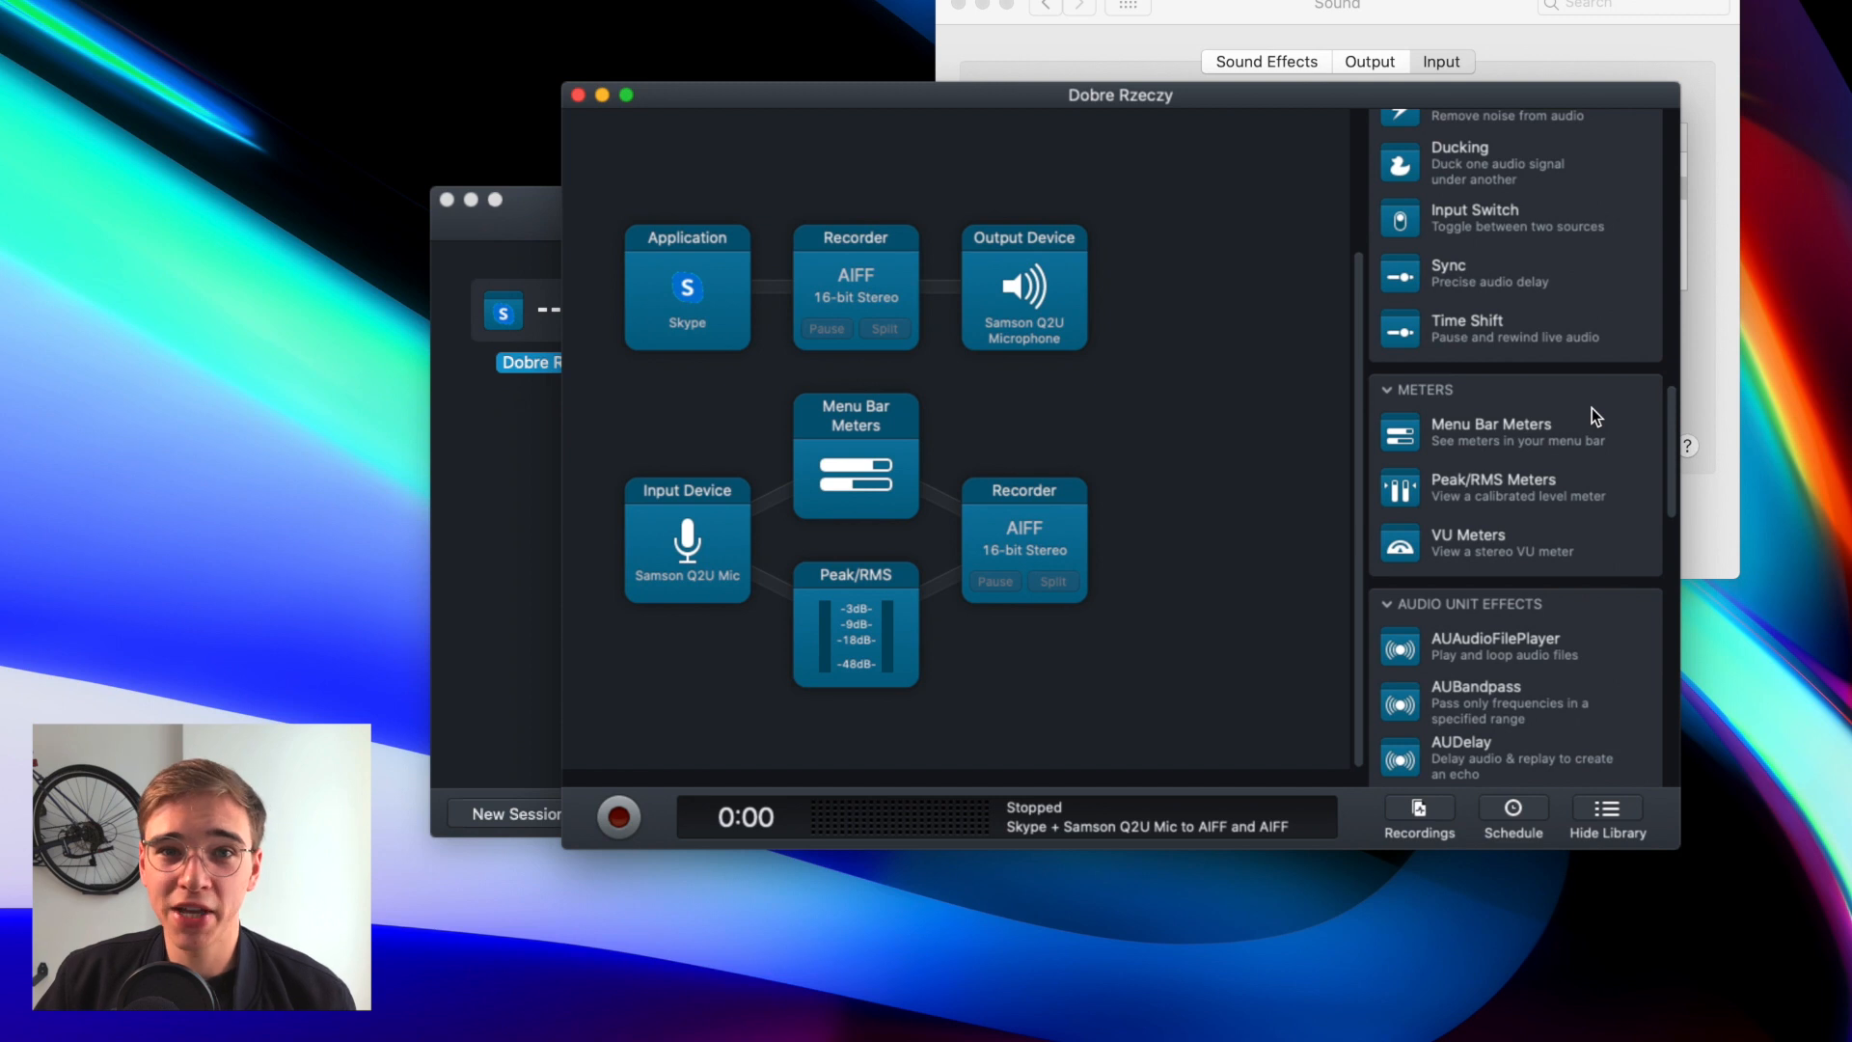
{"action": "scroll", "scroll_direction": "down", "scroll_amount": 3}
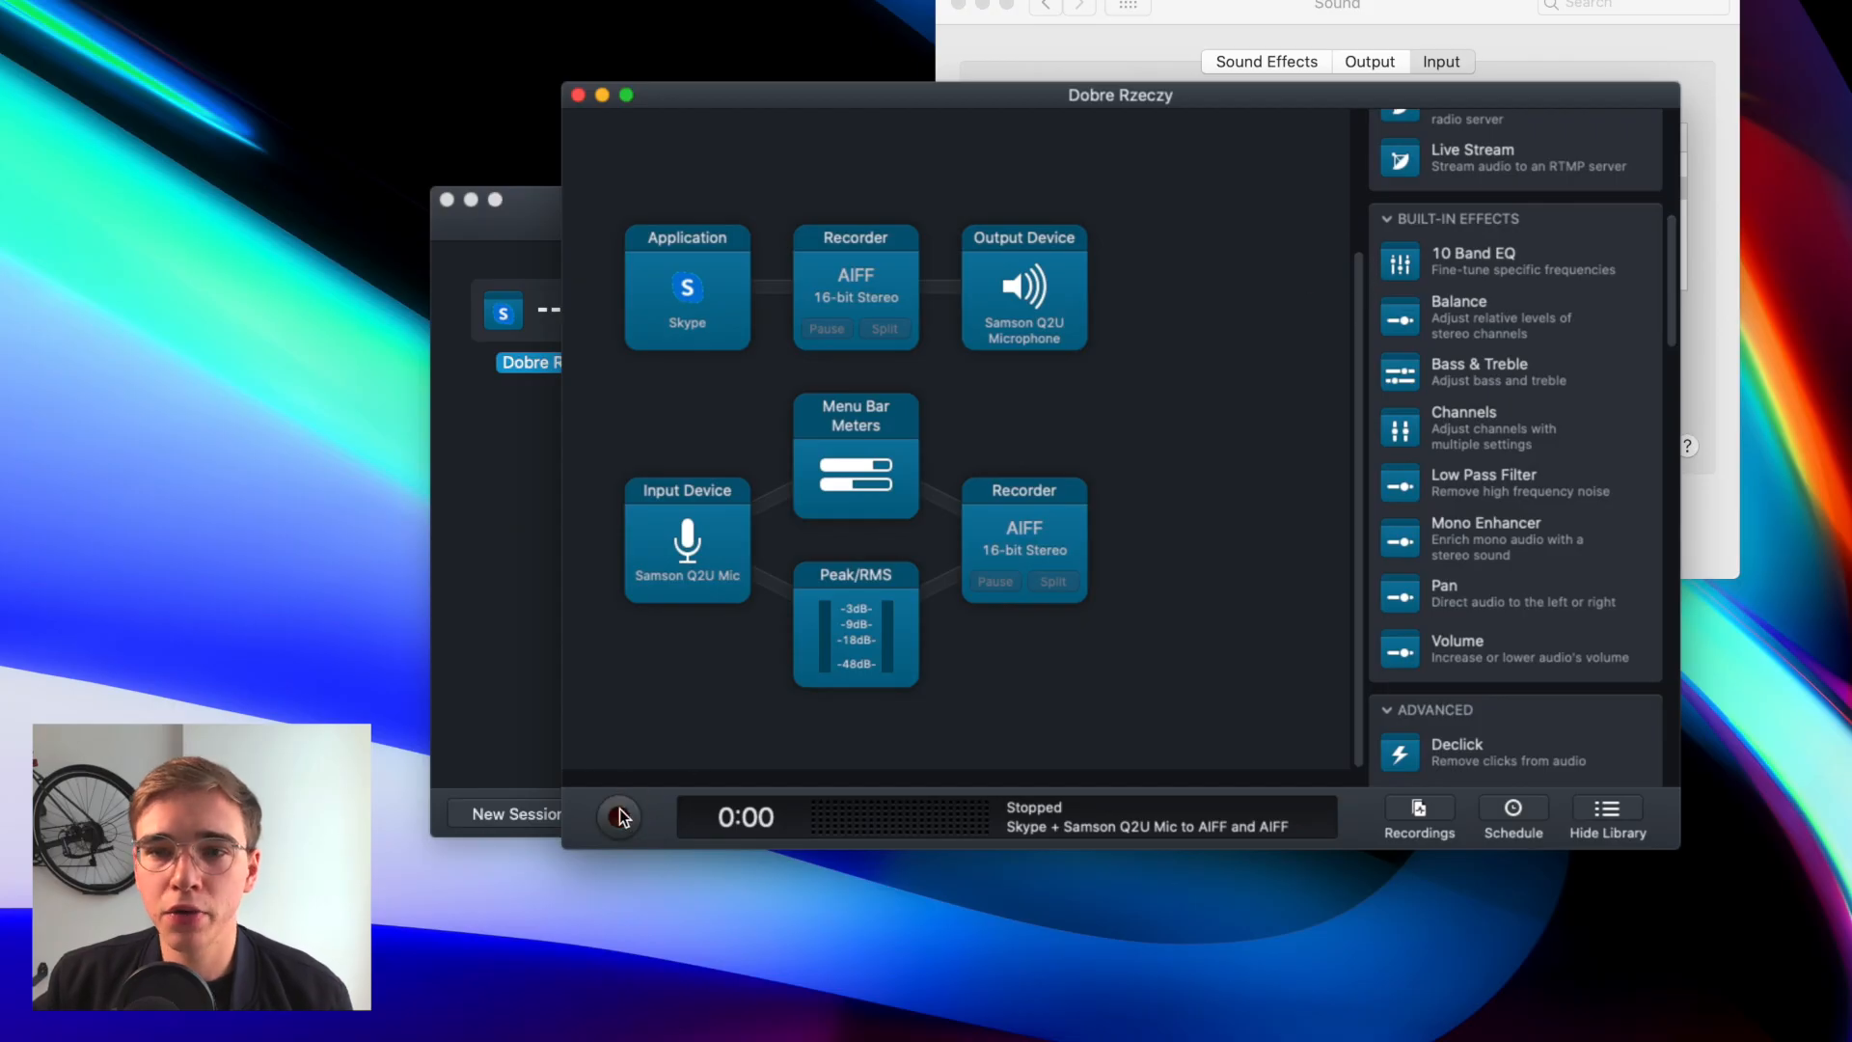
Step: Record the session for about 1:08 capturing Skype and mic to separate files, then stop
{"action": "left_click", "coordinate": [619, 816]}
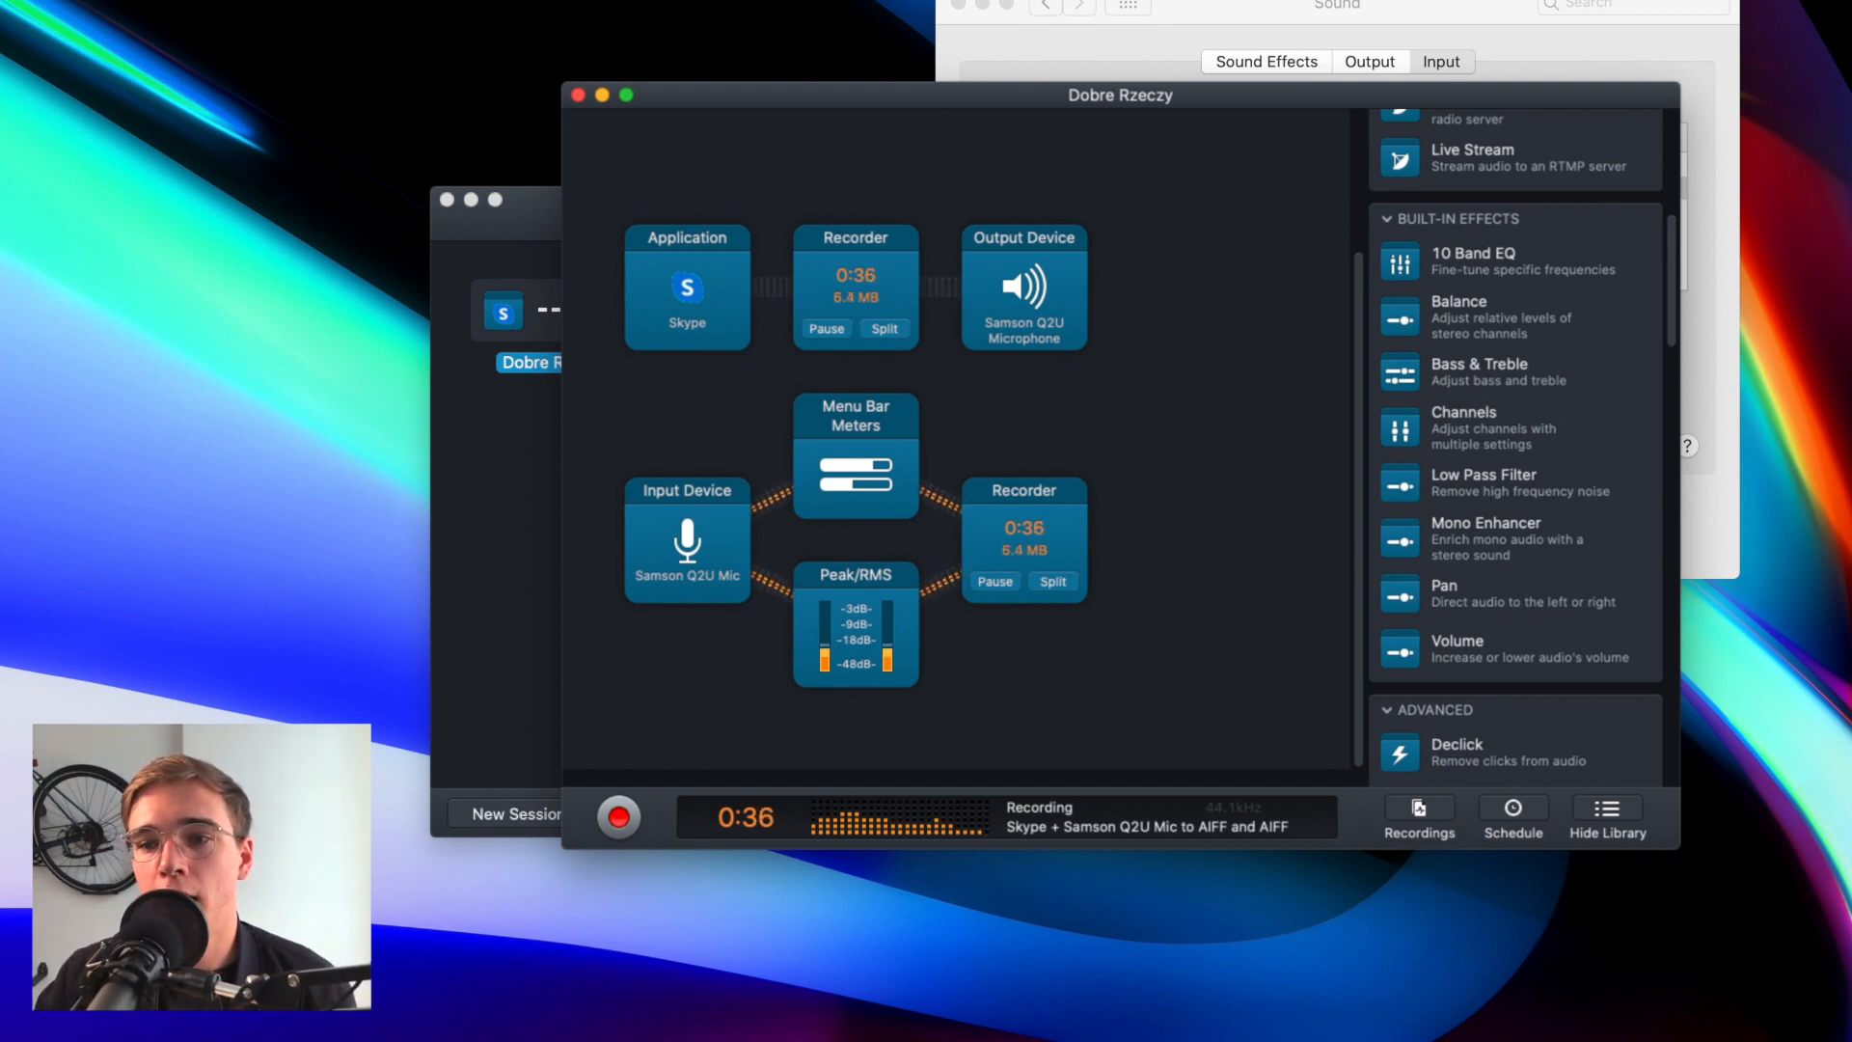
{"action": "left_click", "coordinate": [1439, 62]}
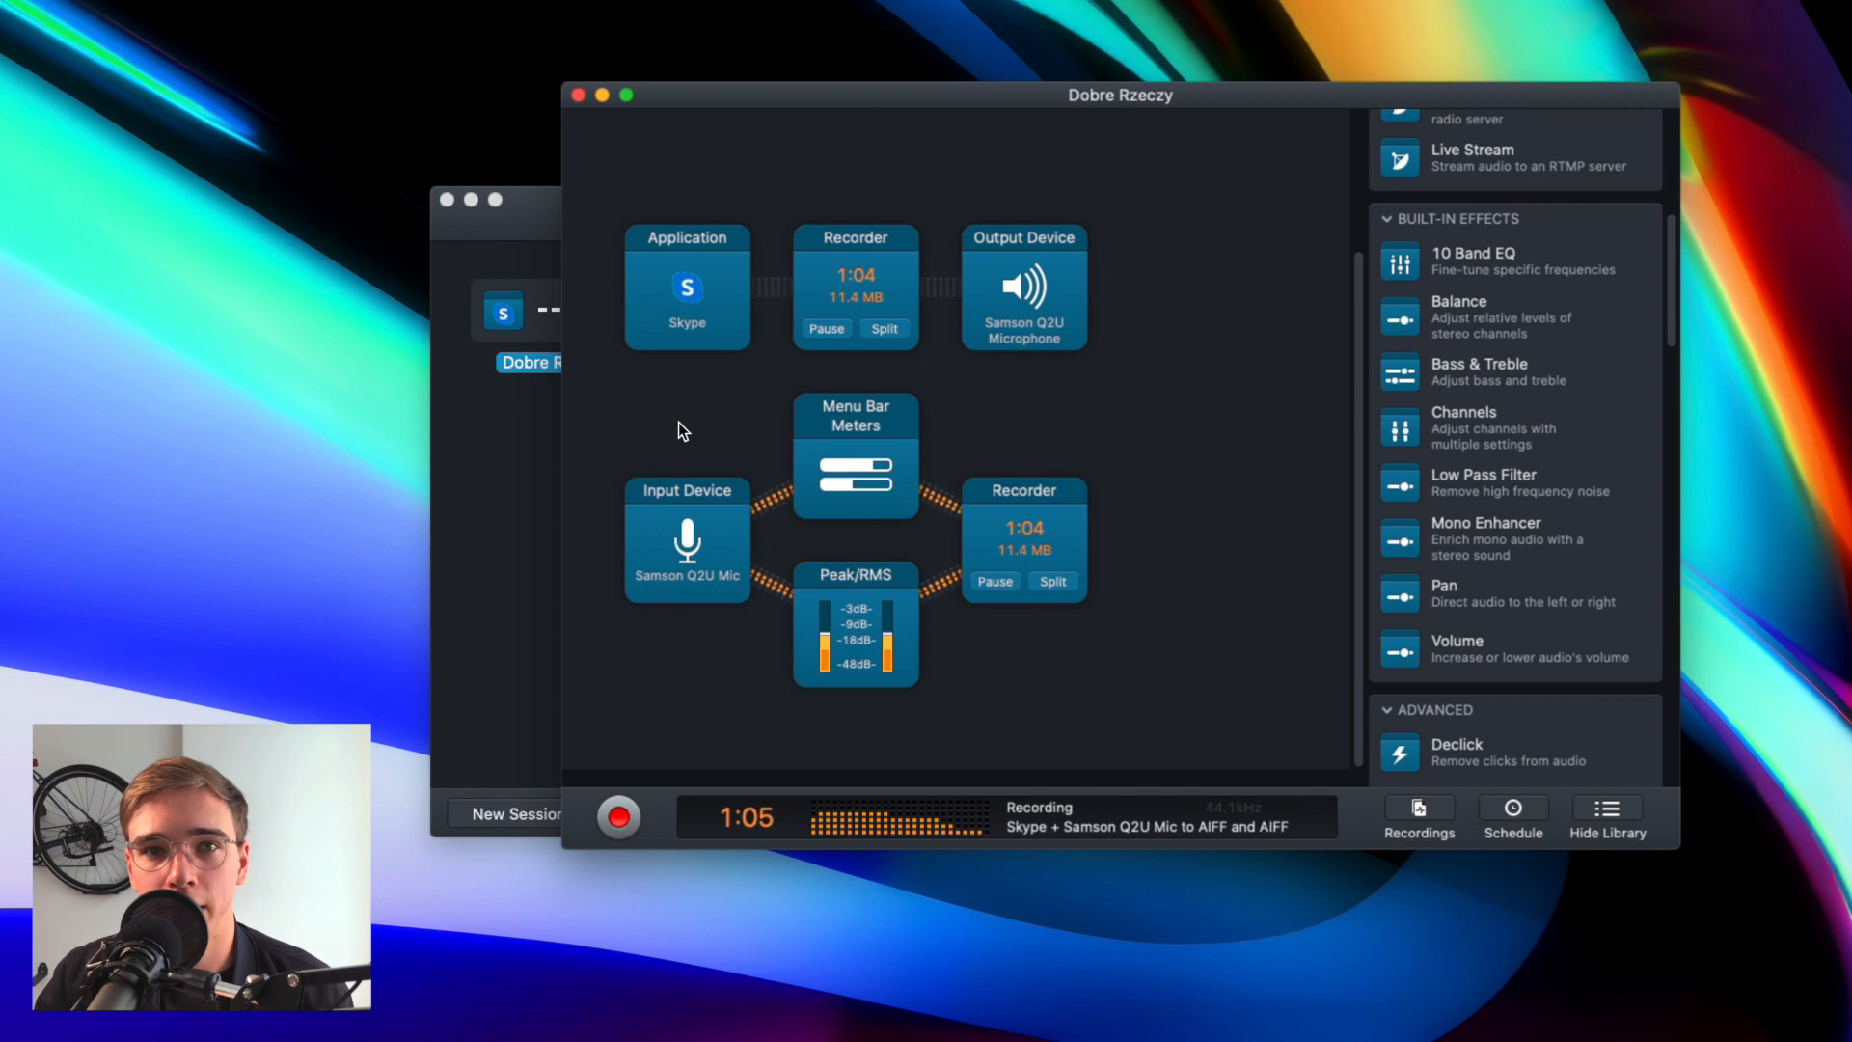
{"action": "left_click", "coordinate": [615, 816]}
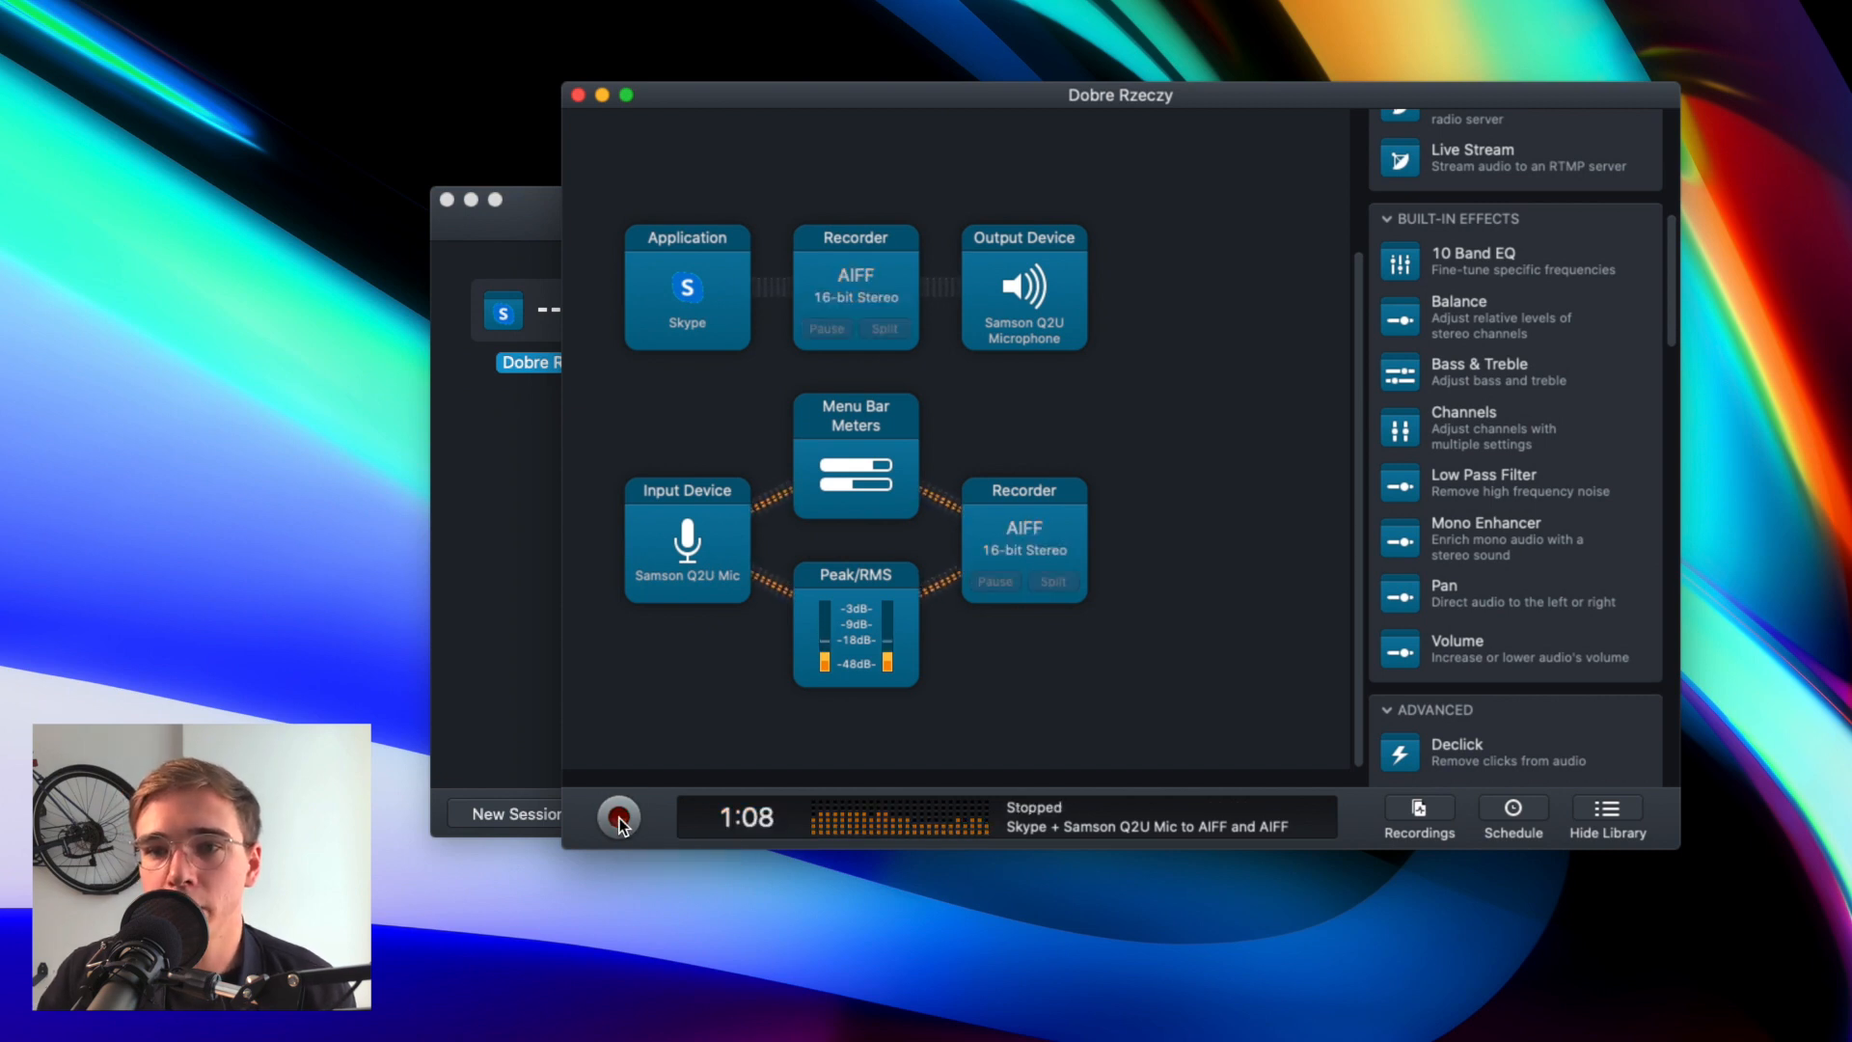